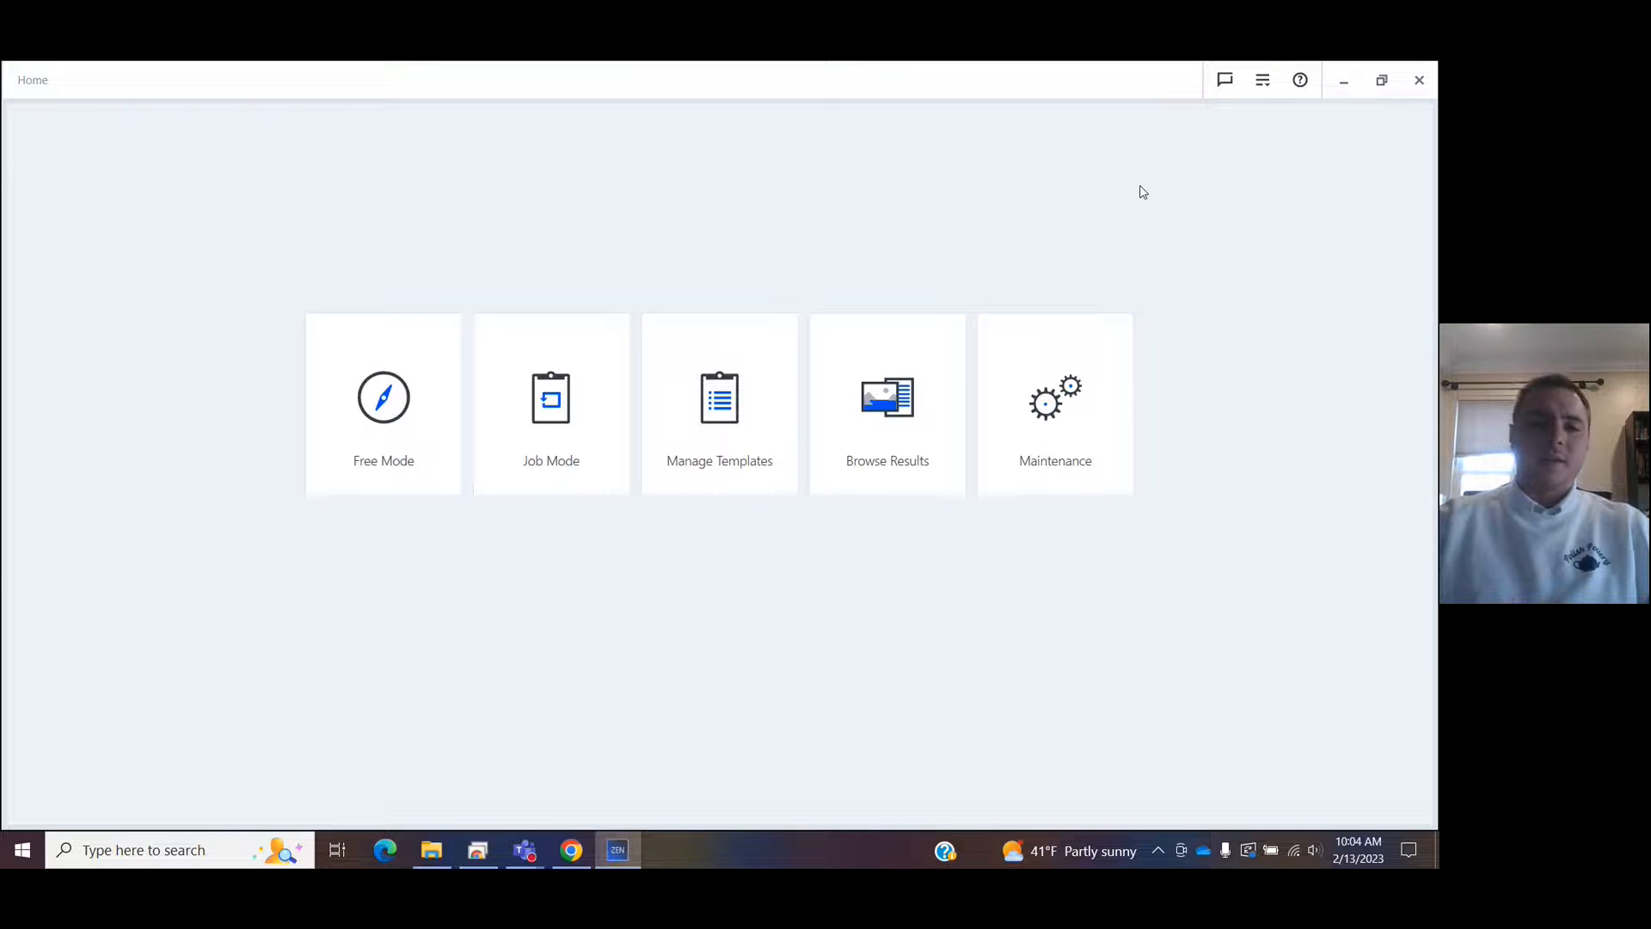
mouse_move(516, 339)
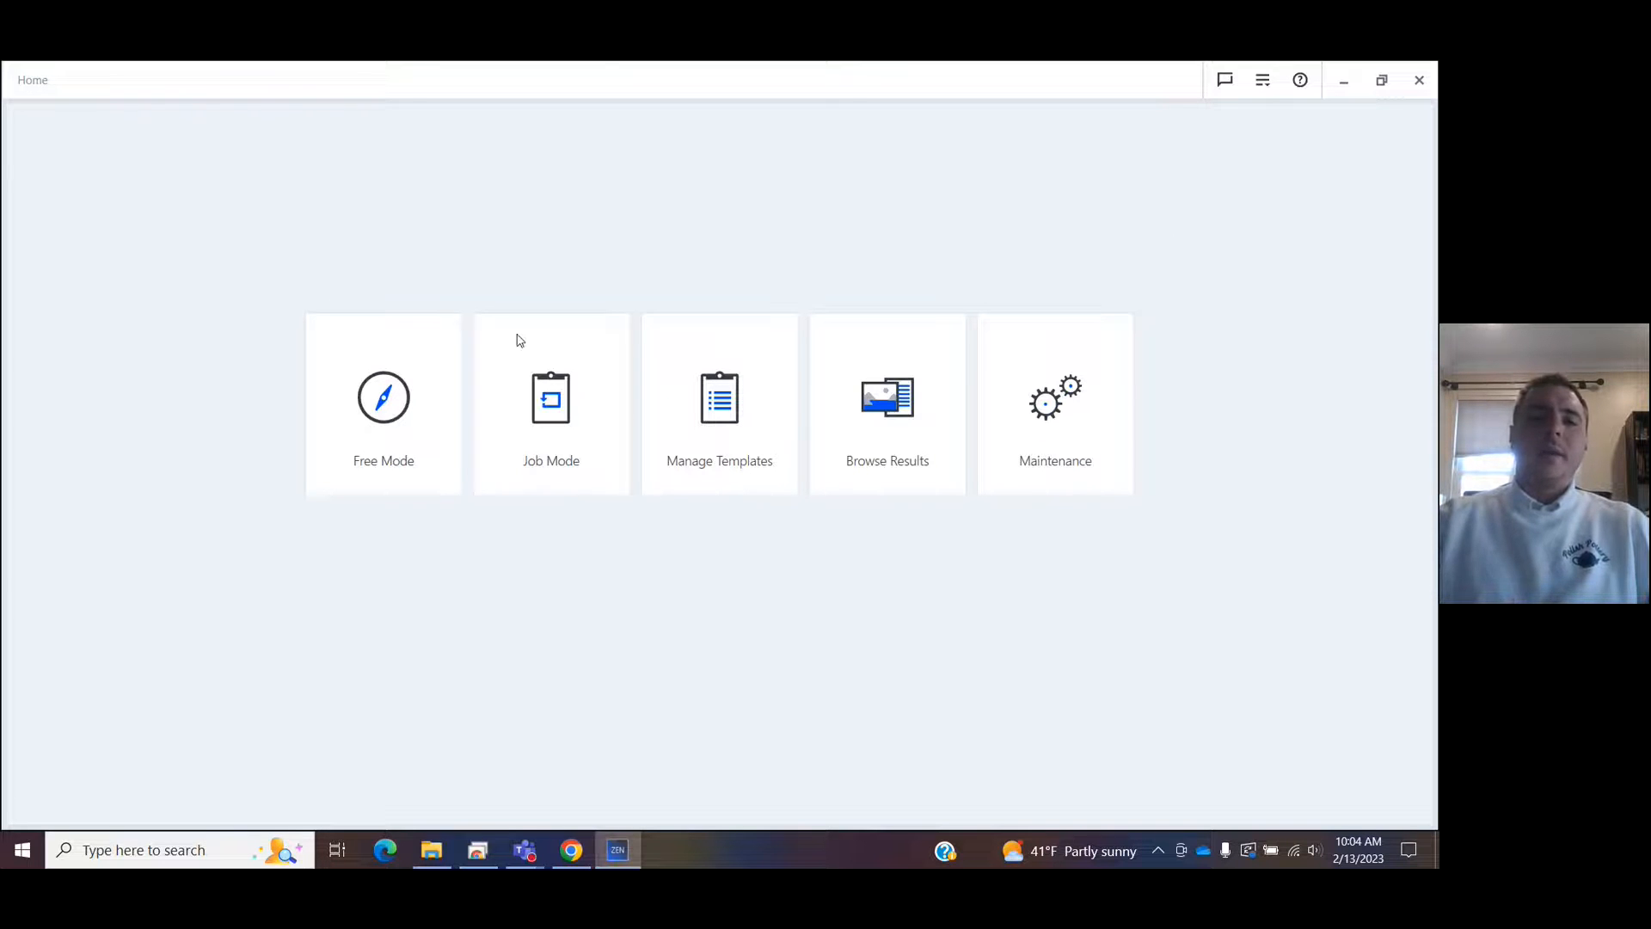
Start the Grain Size Analysis (Intercept) job from Job Mode's Grain Size Analysis category.
click(550, 402)
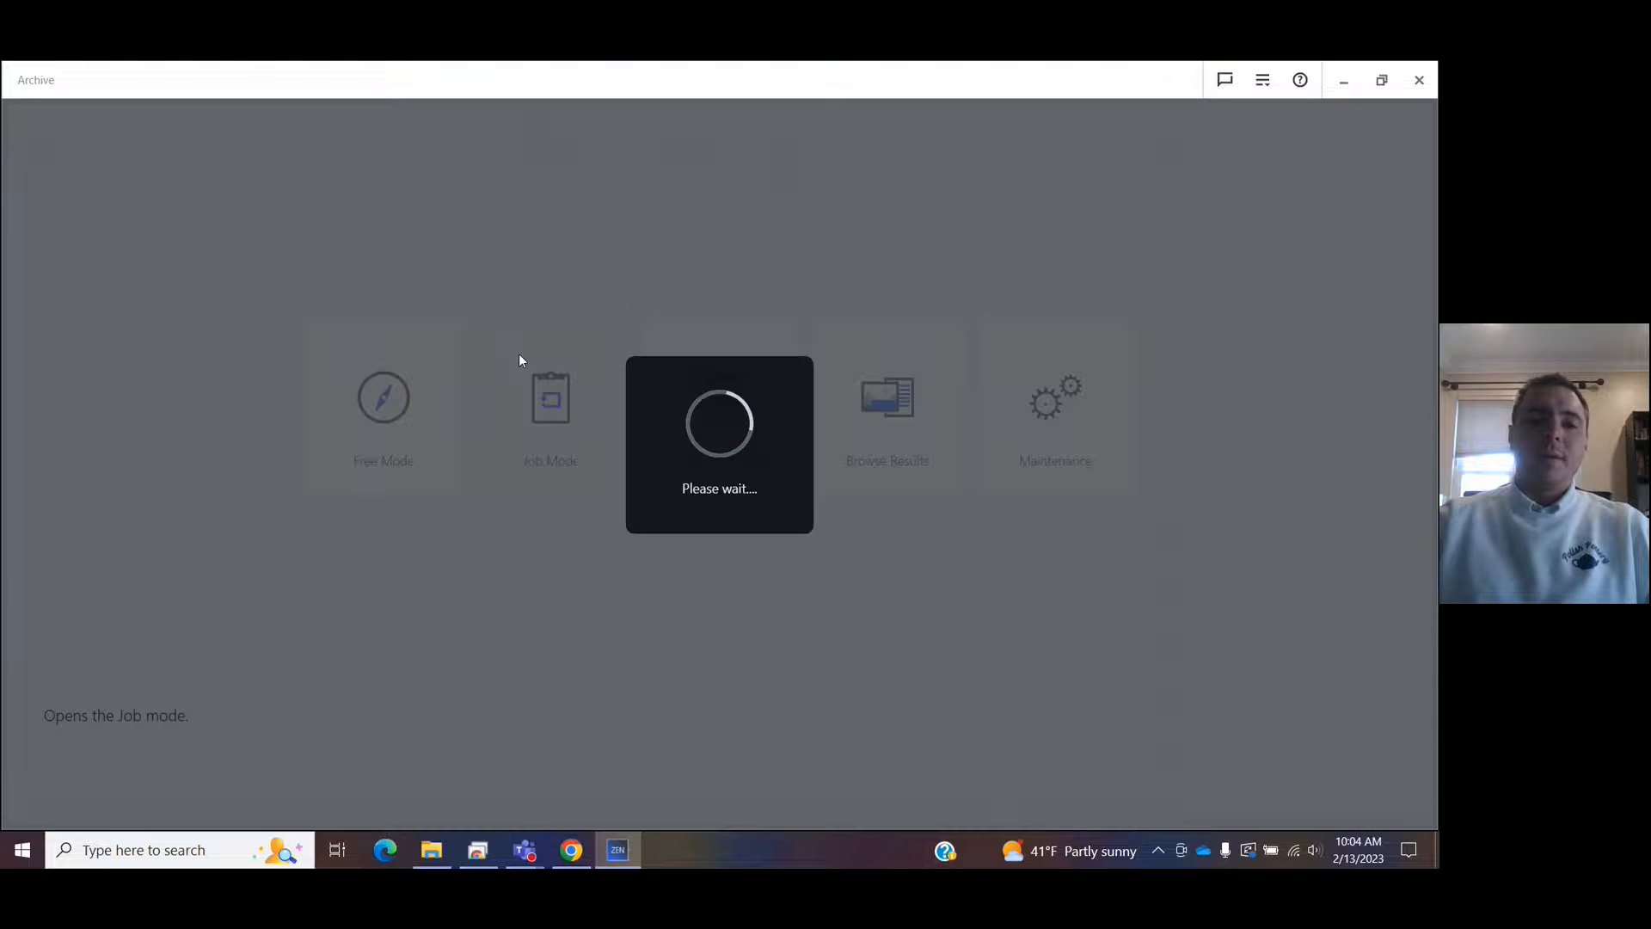
click(550, 406)
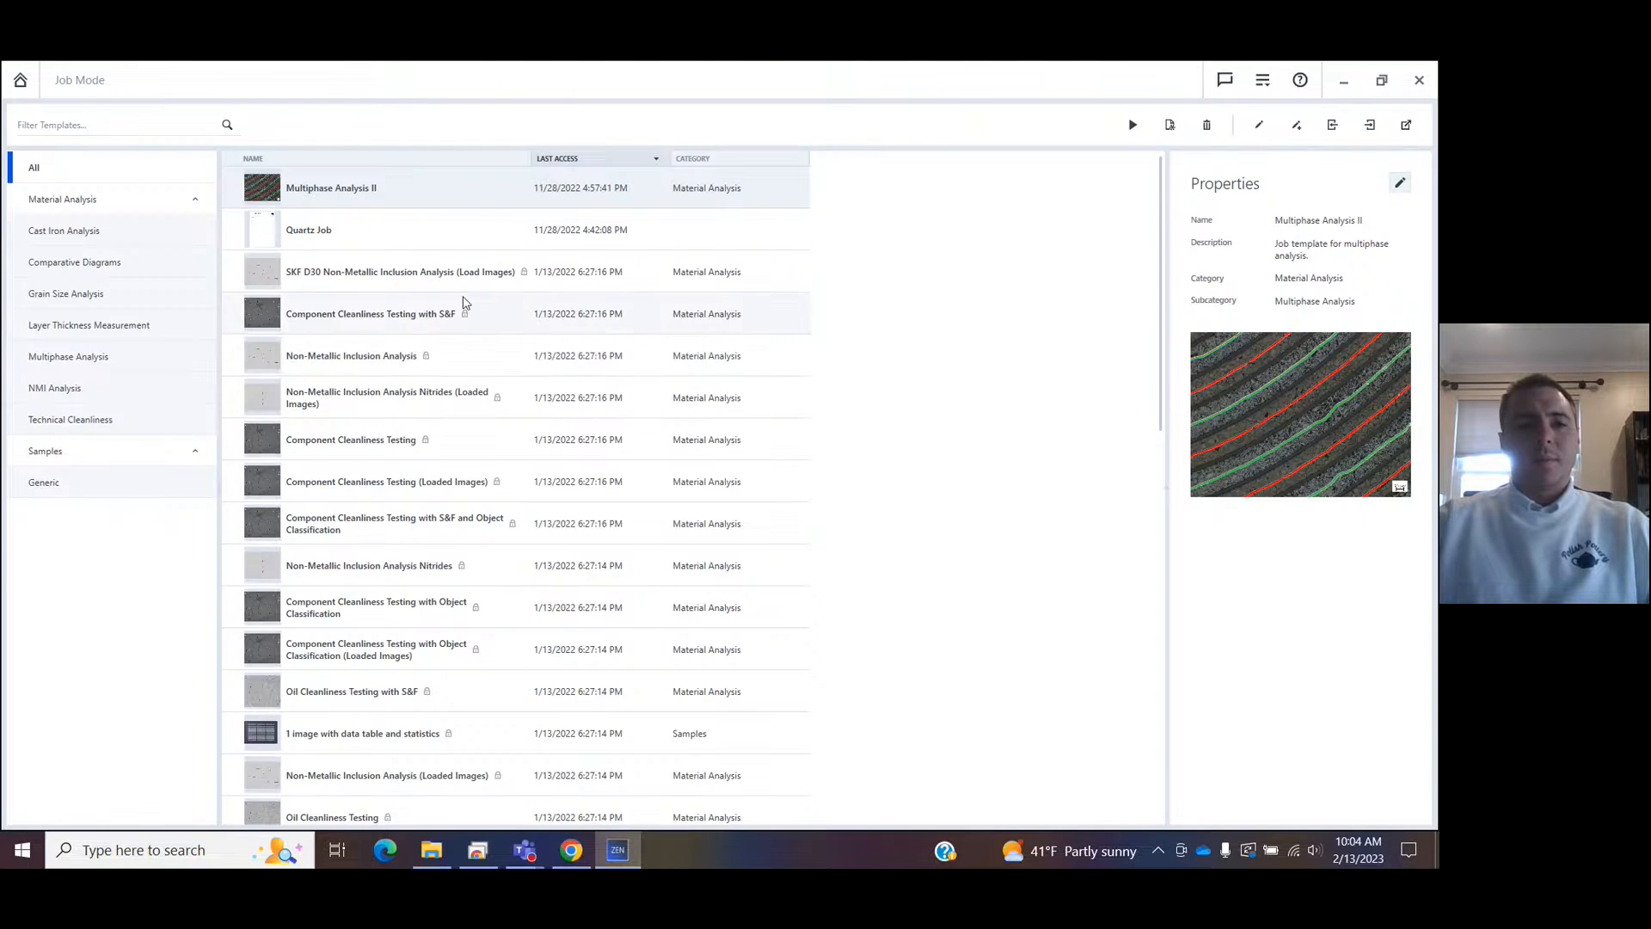
click(65, 293)
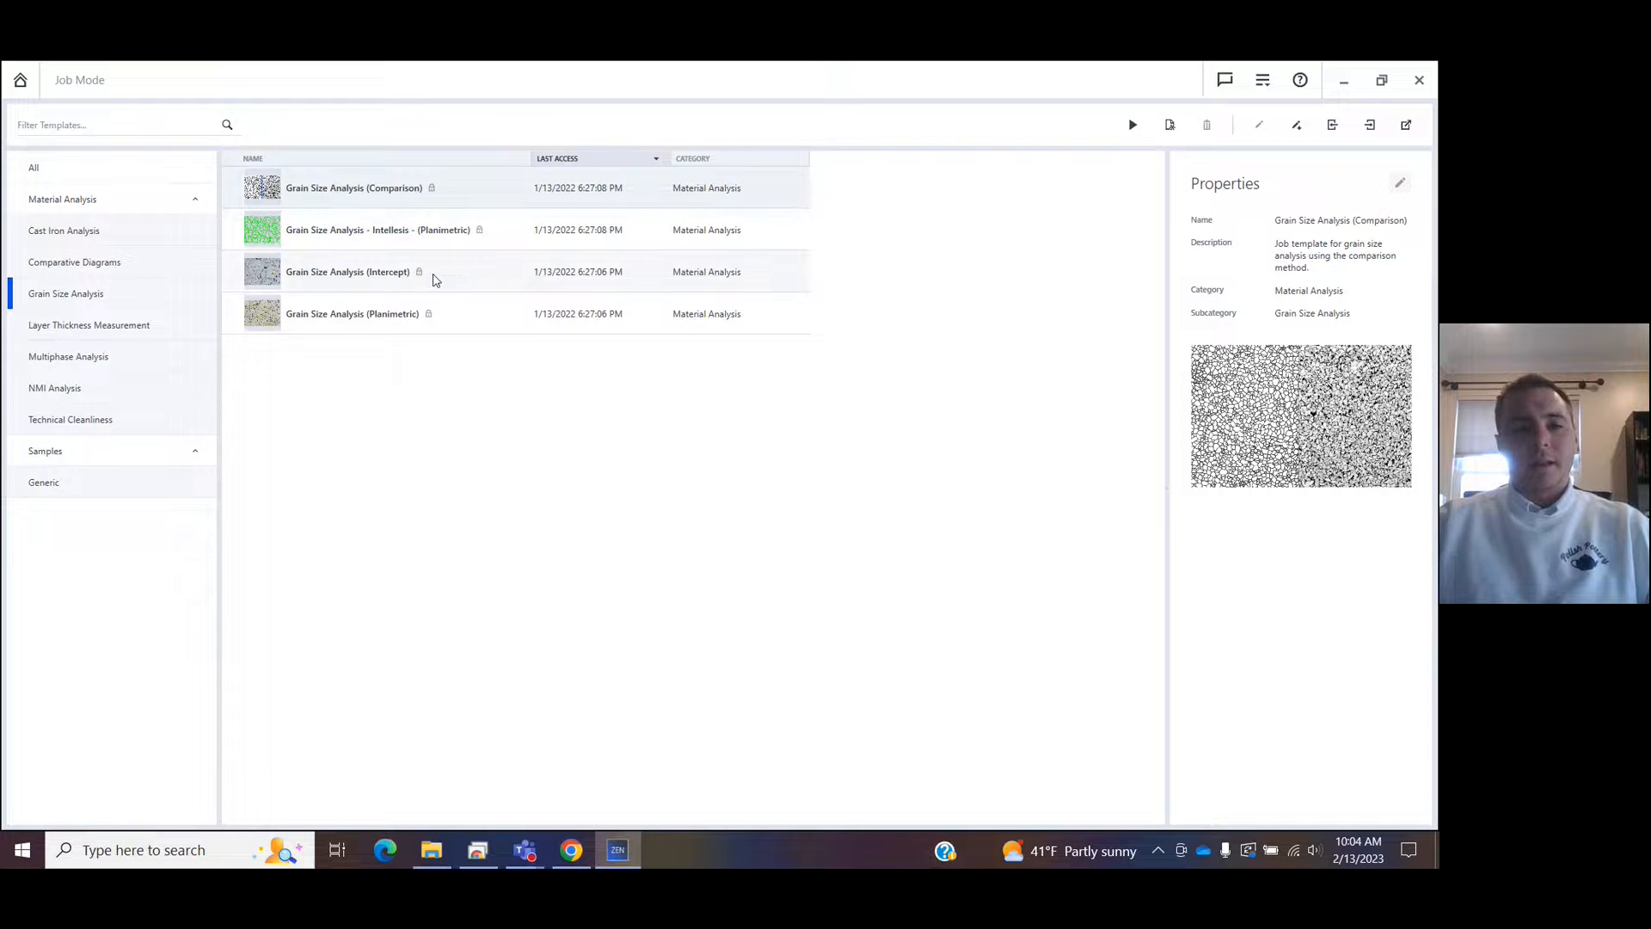
double_click(346, 272)
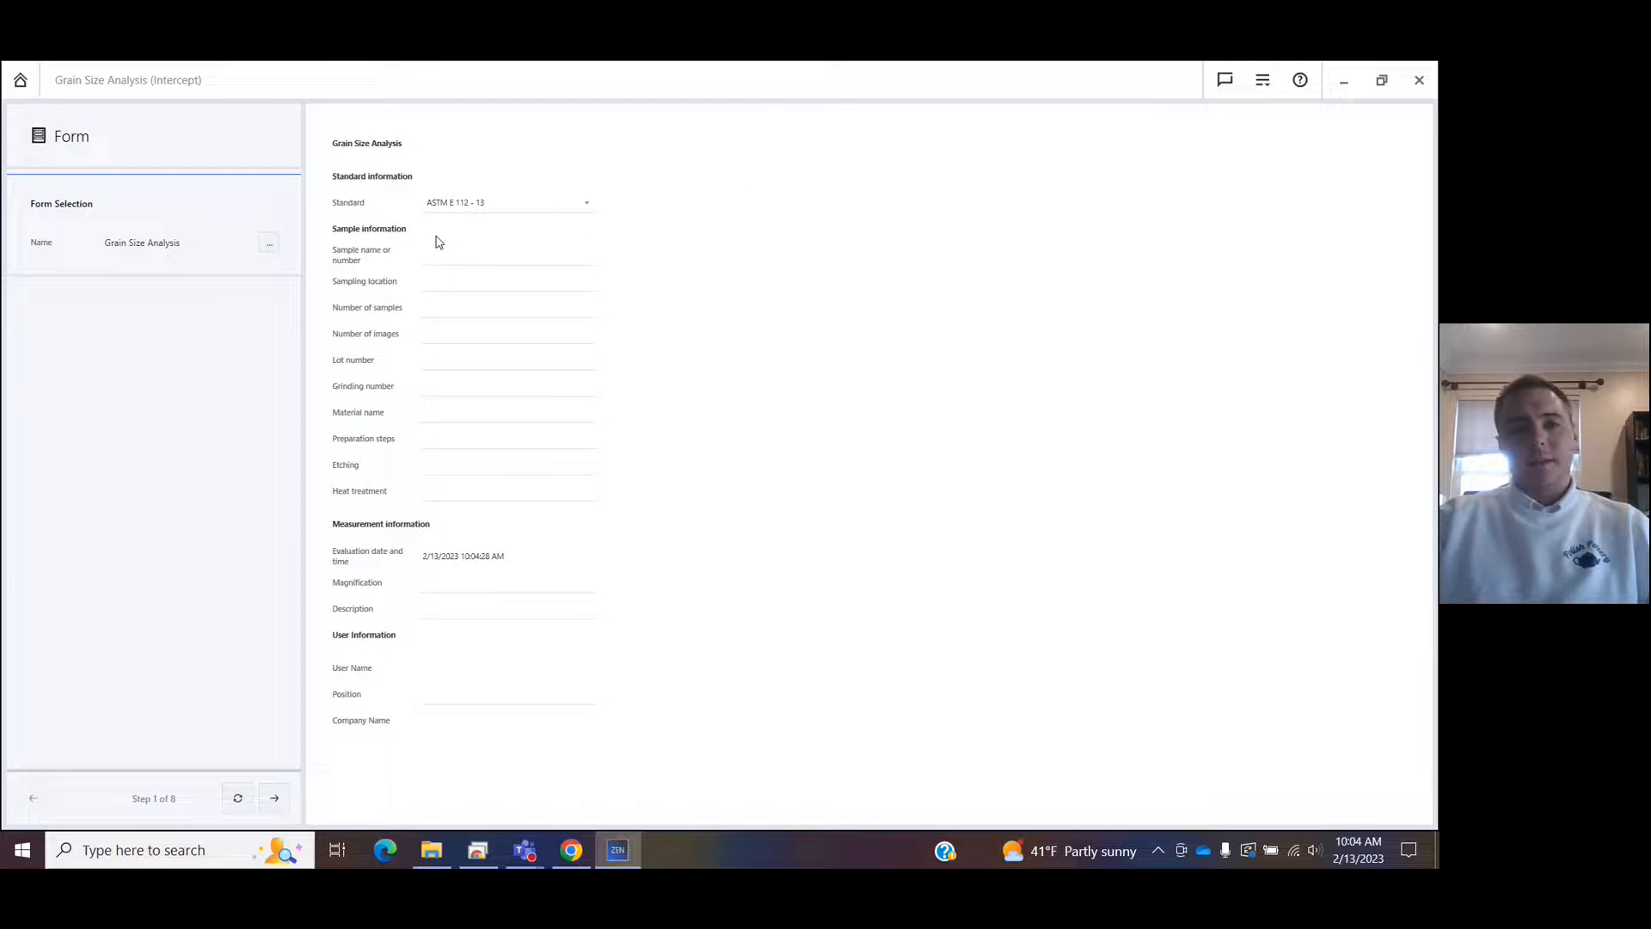
Enter sample name Clayton, location Cleveland, 23 images and lot 5699.
click(506, 255)
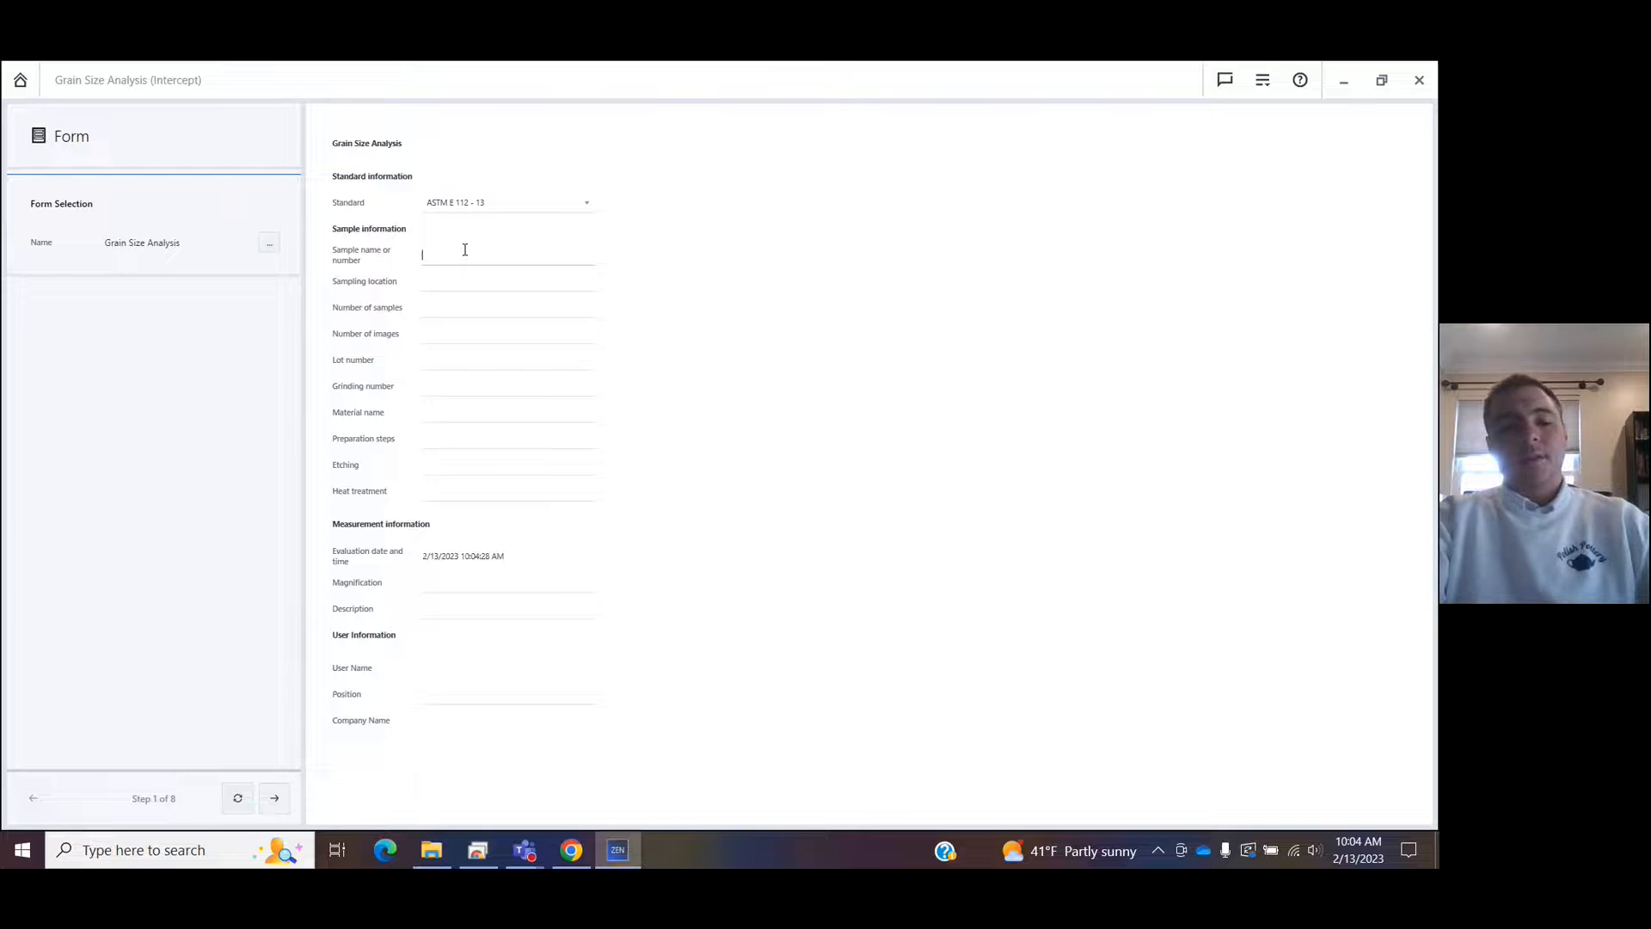
text(Clayton)
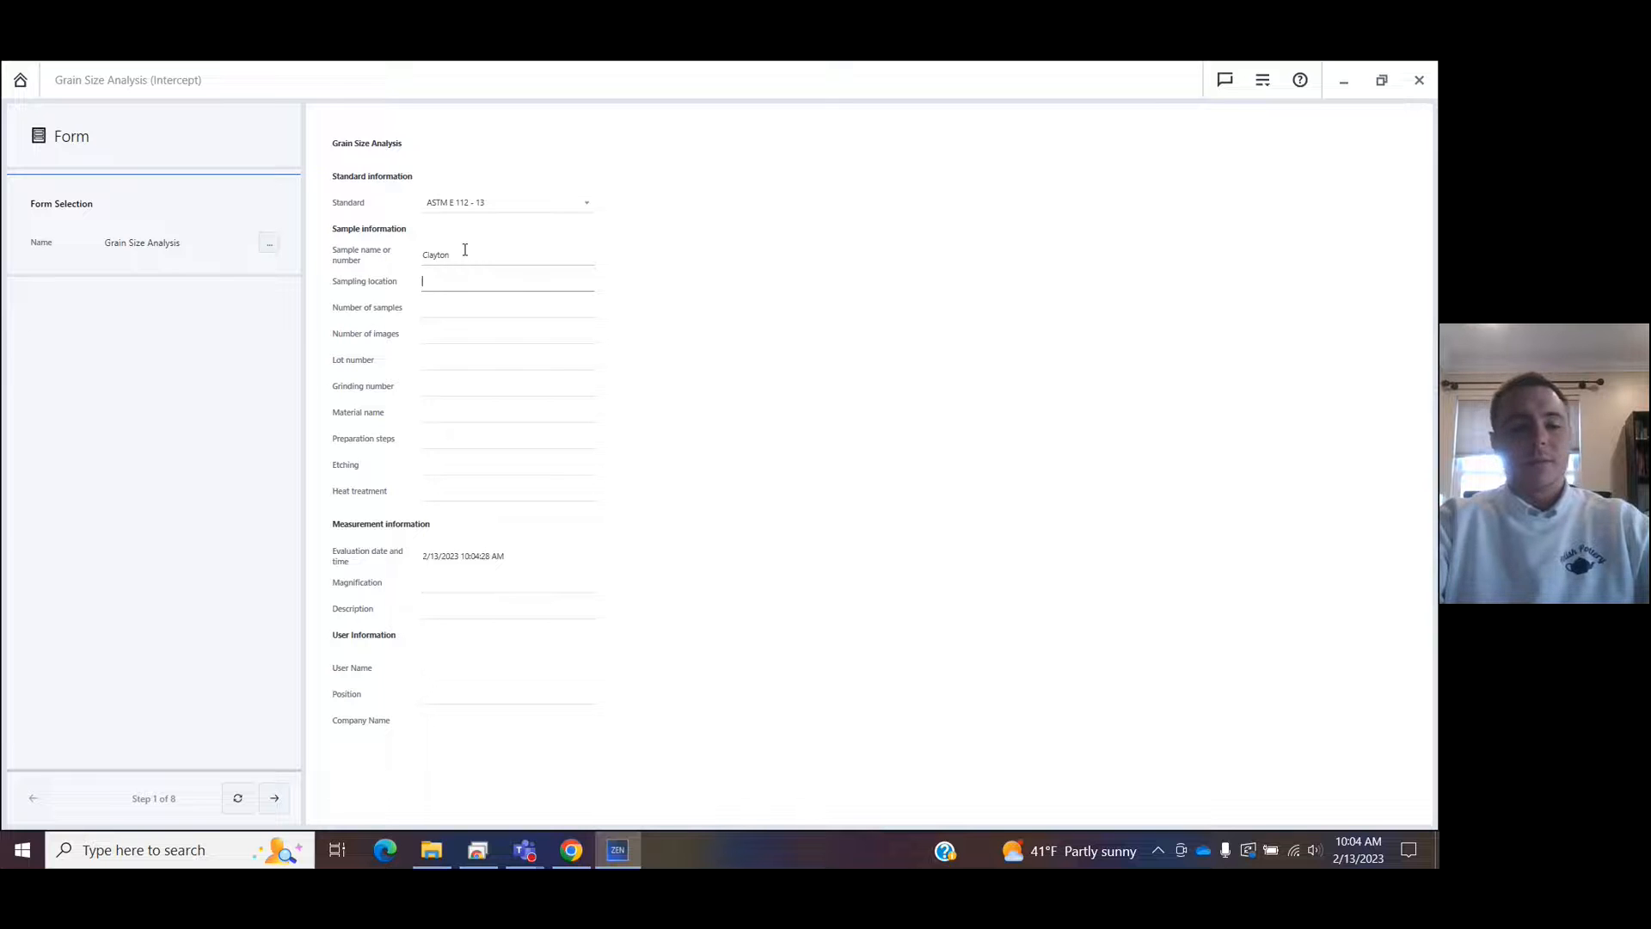
text(Cleveland)
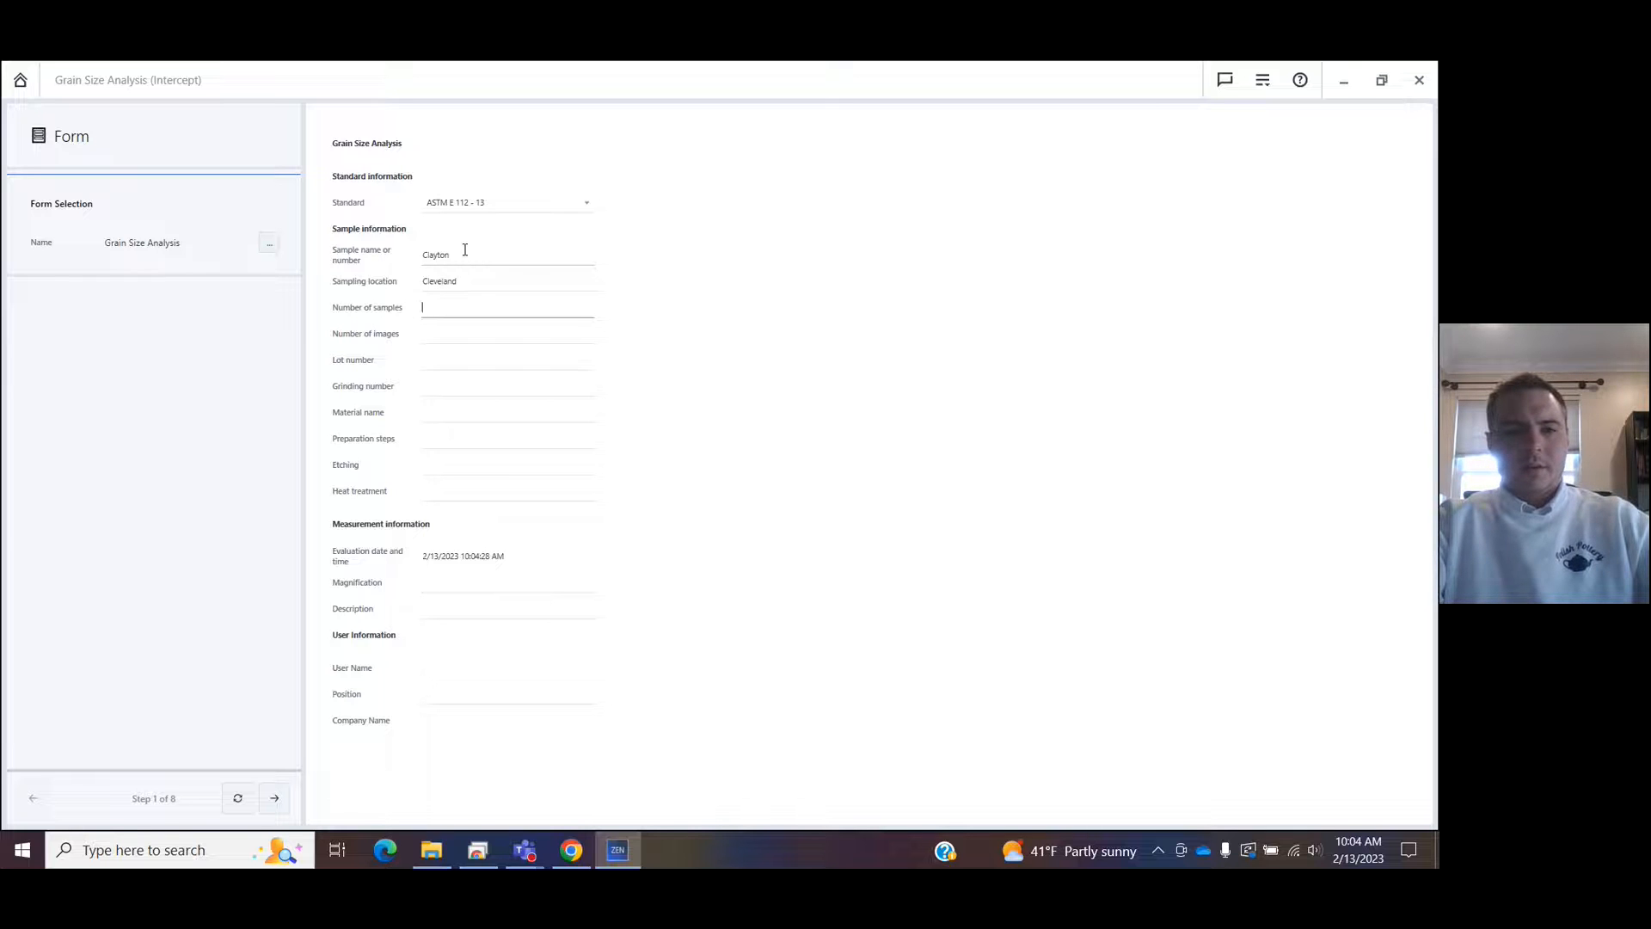
text(23)
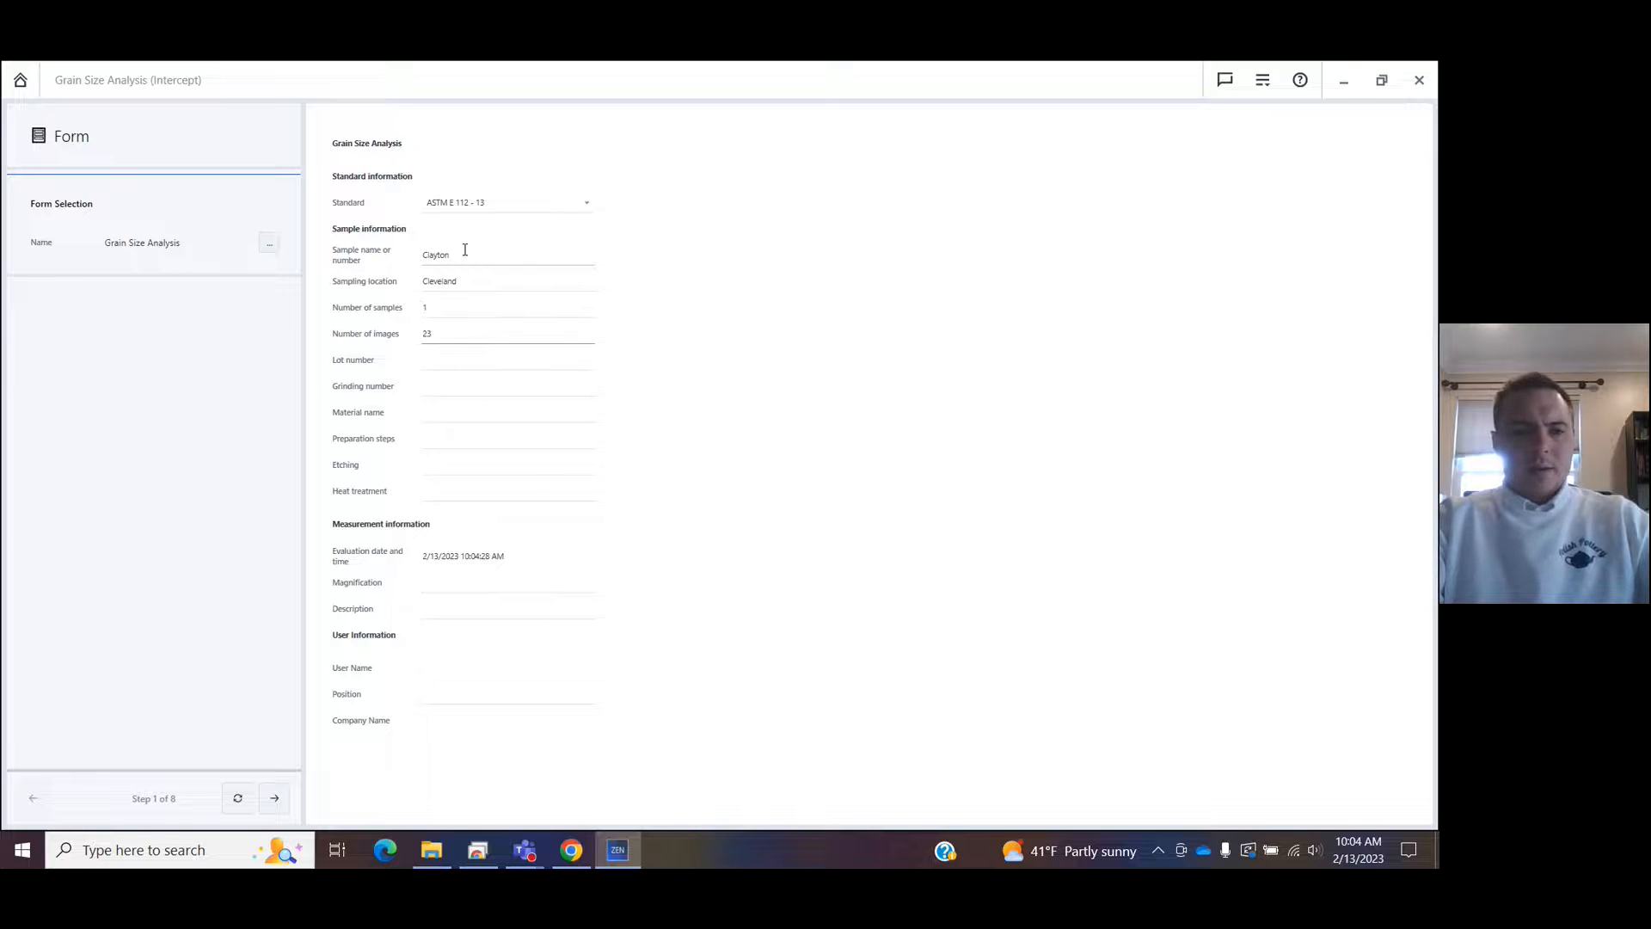
text(5699)
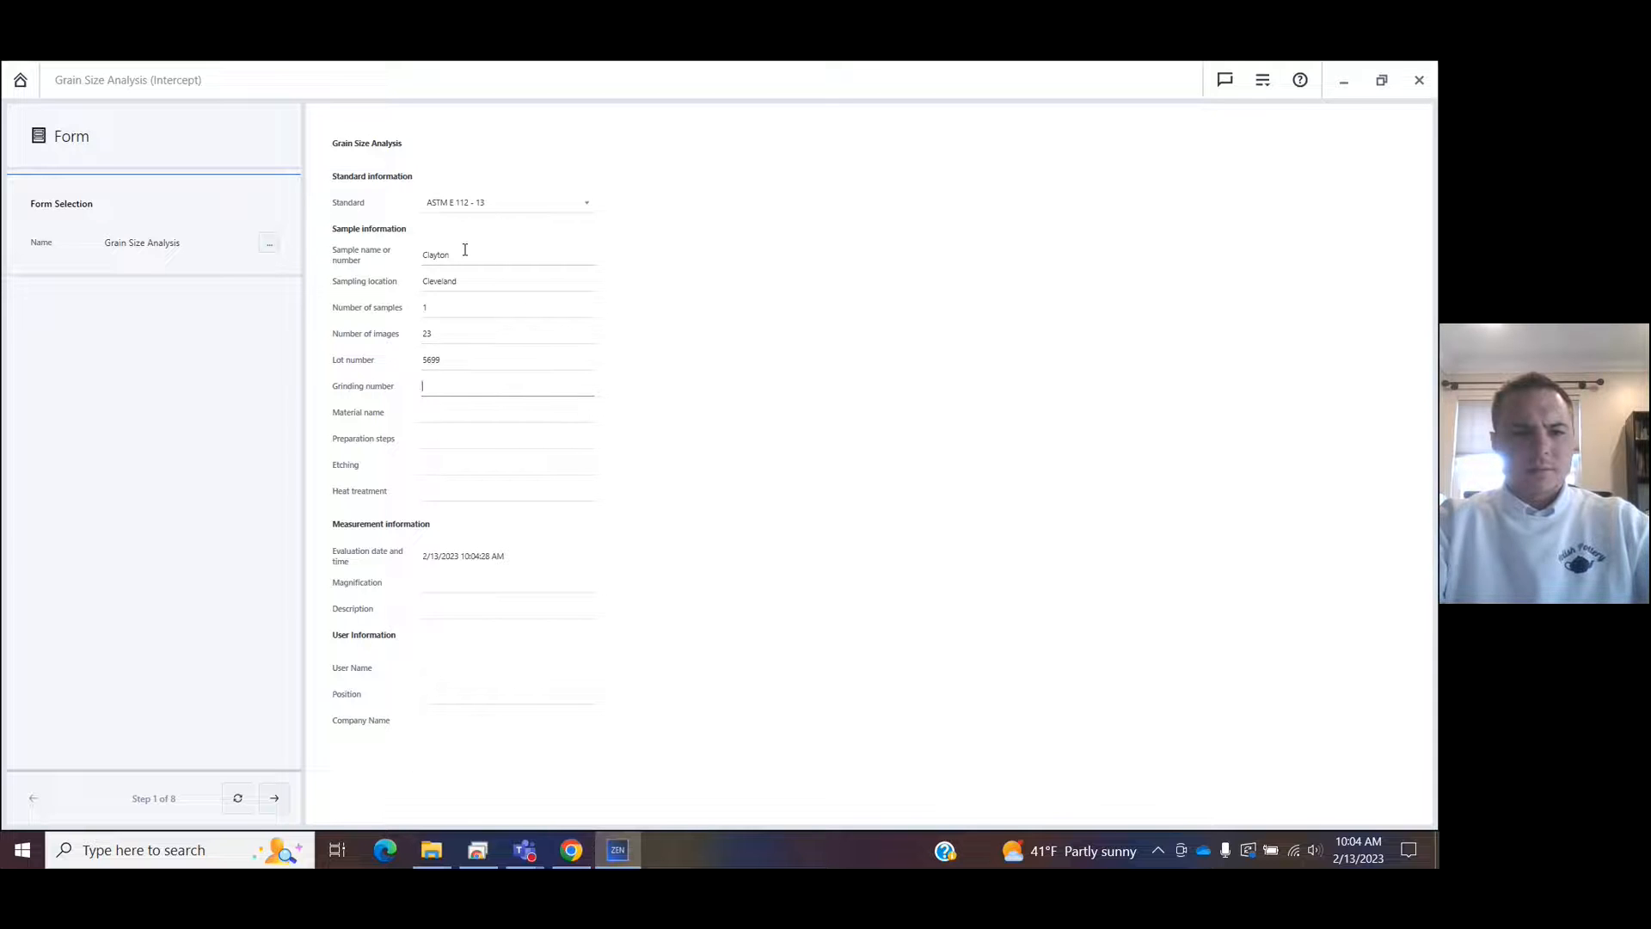
Enter grinding number 3929029, material AL and etching Yes, then advance past the form.
text(3929029)
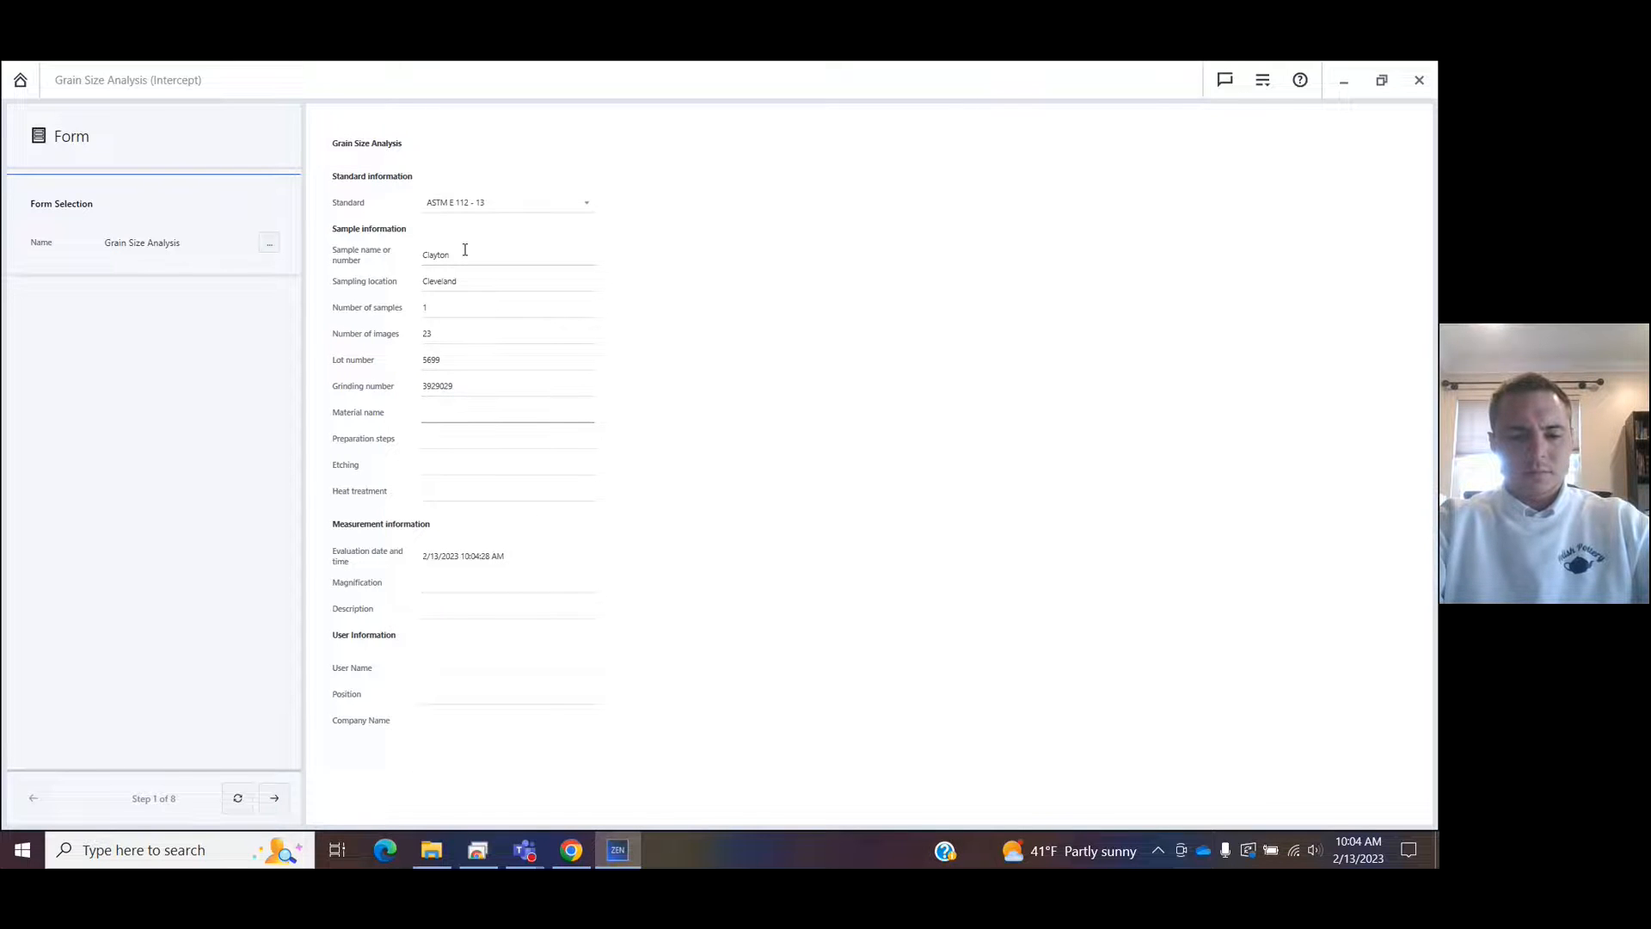
text(AL)
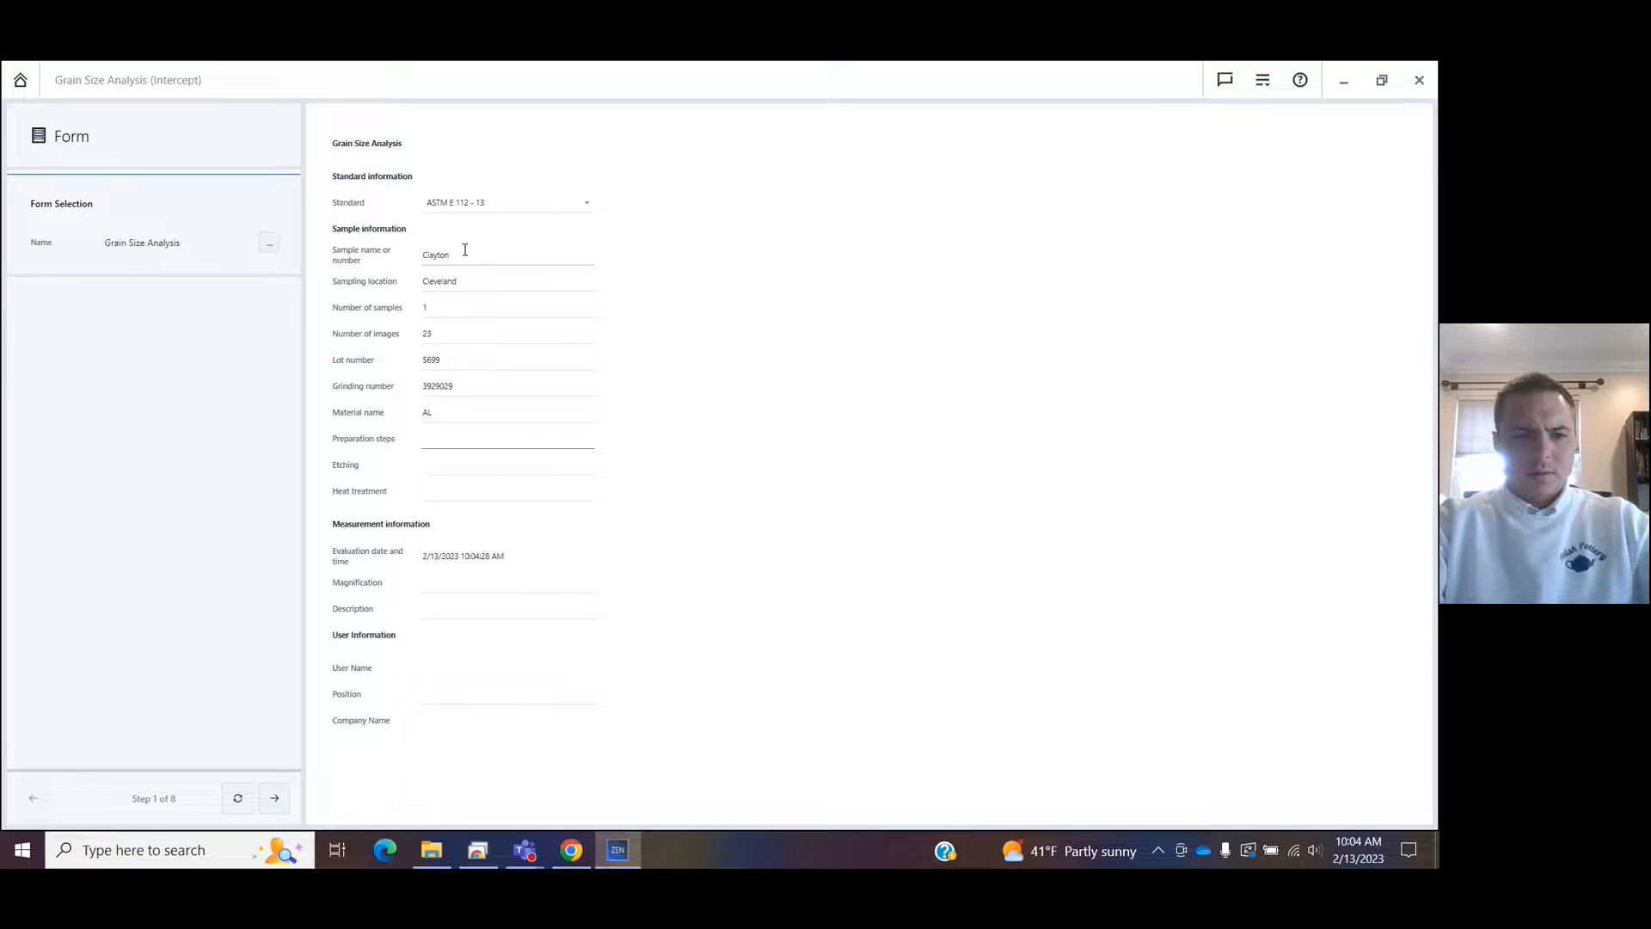
text(Yes)
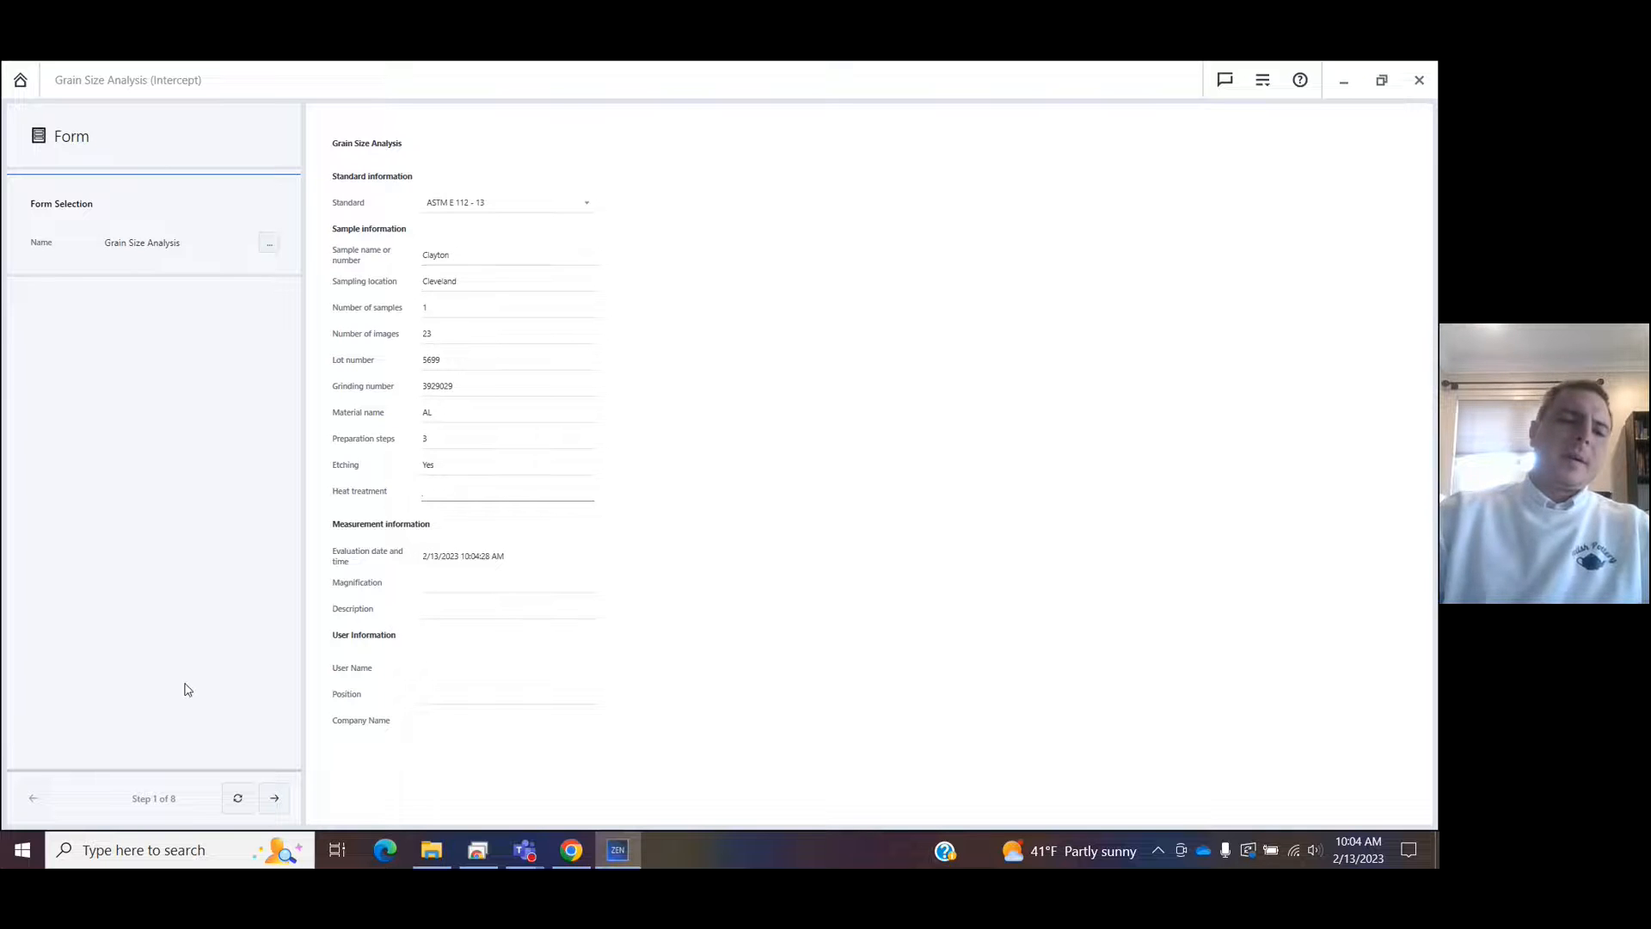
click(273, 797)
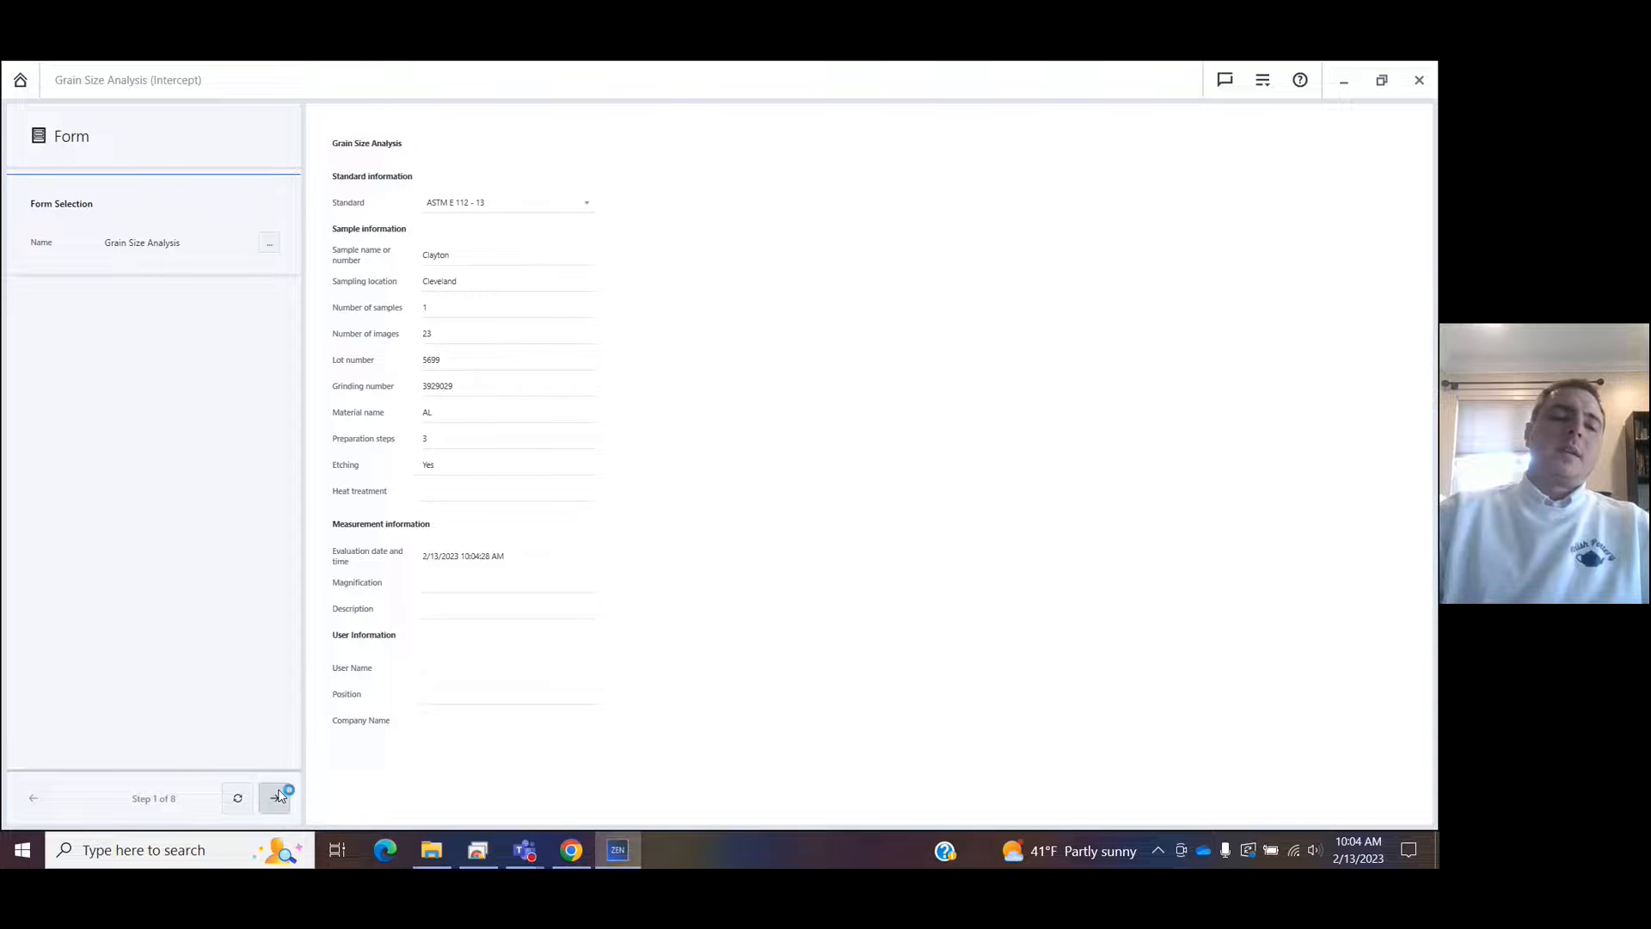
Load the Grains Intercept Sample micrograph and continue to image processing.
click(275, 797)
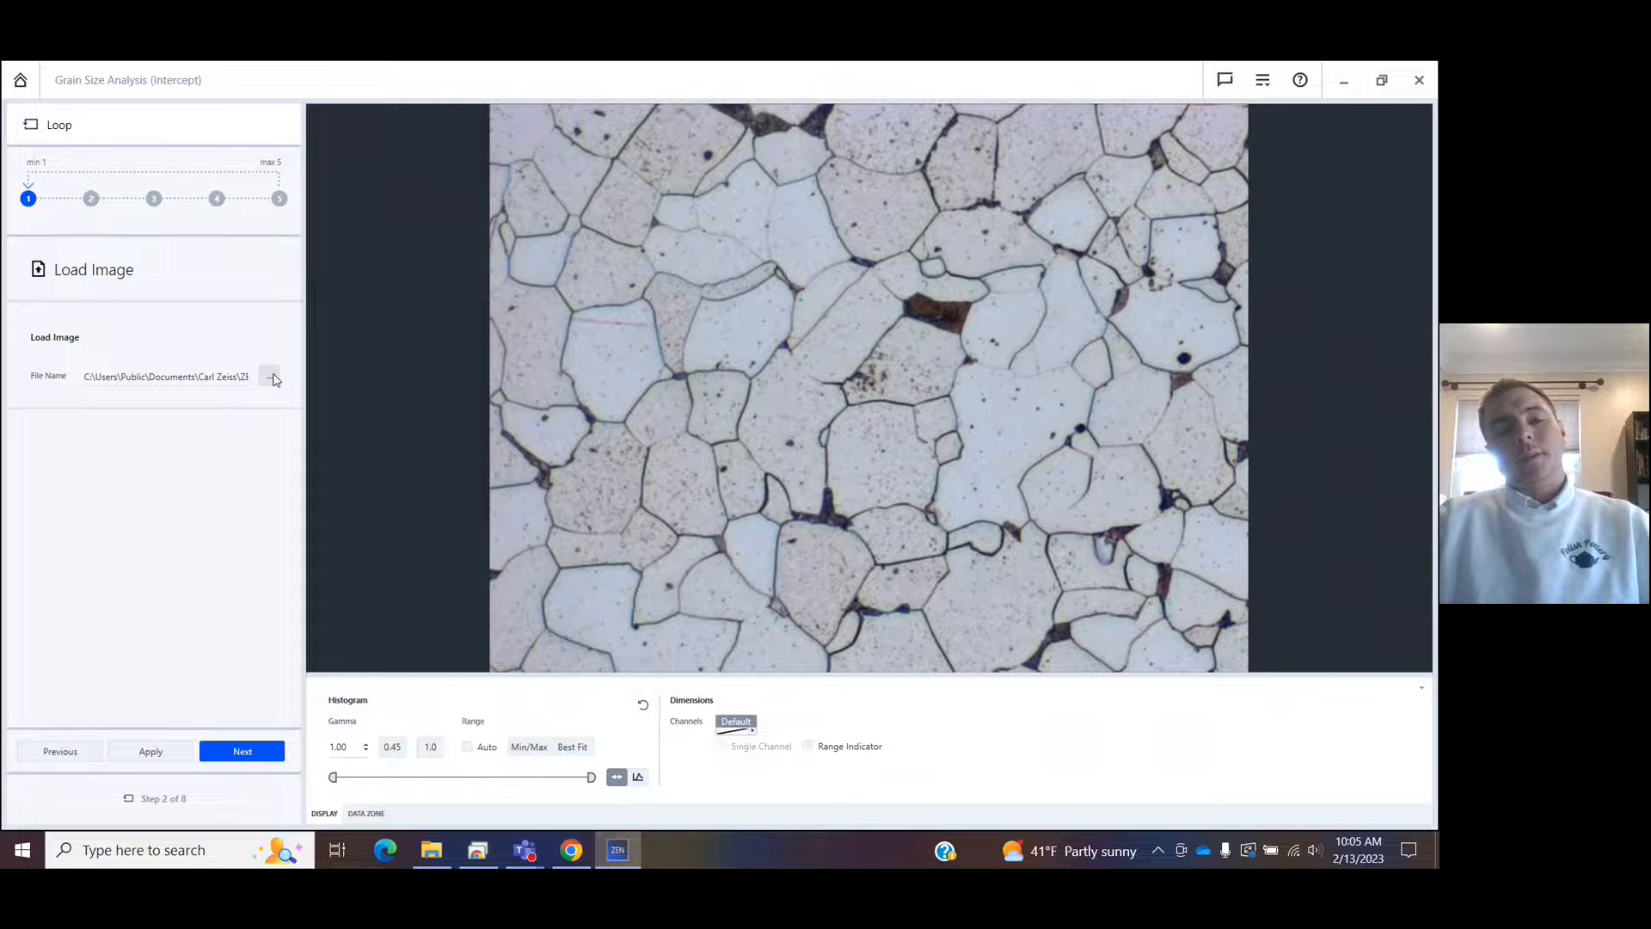
click(272, 377)
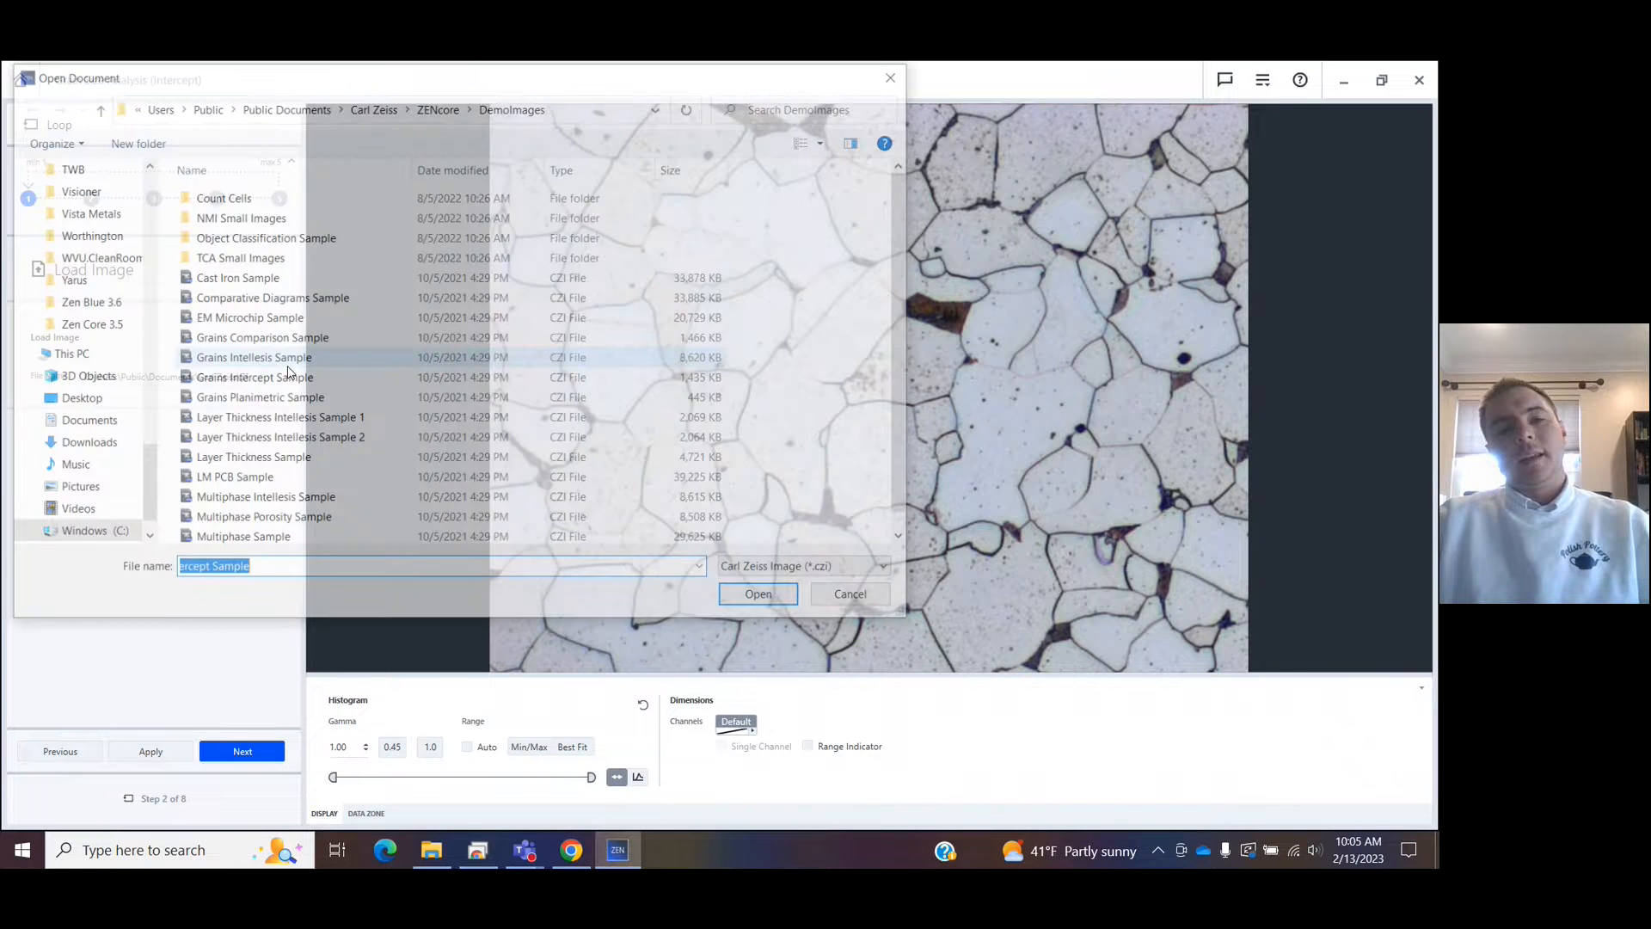
click(757, 594)
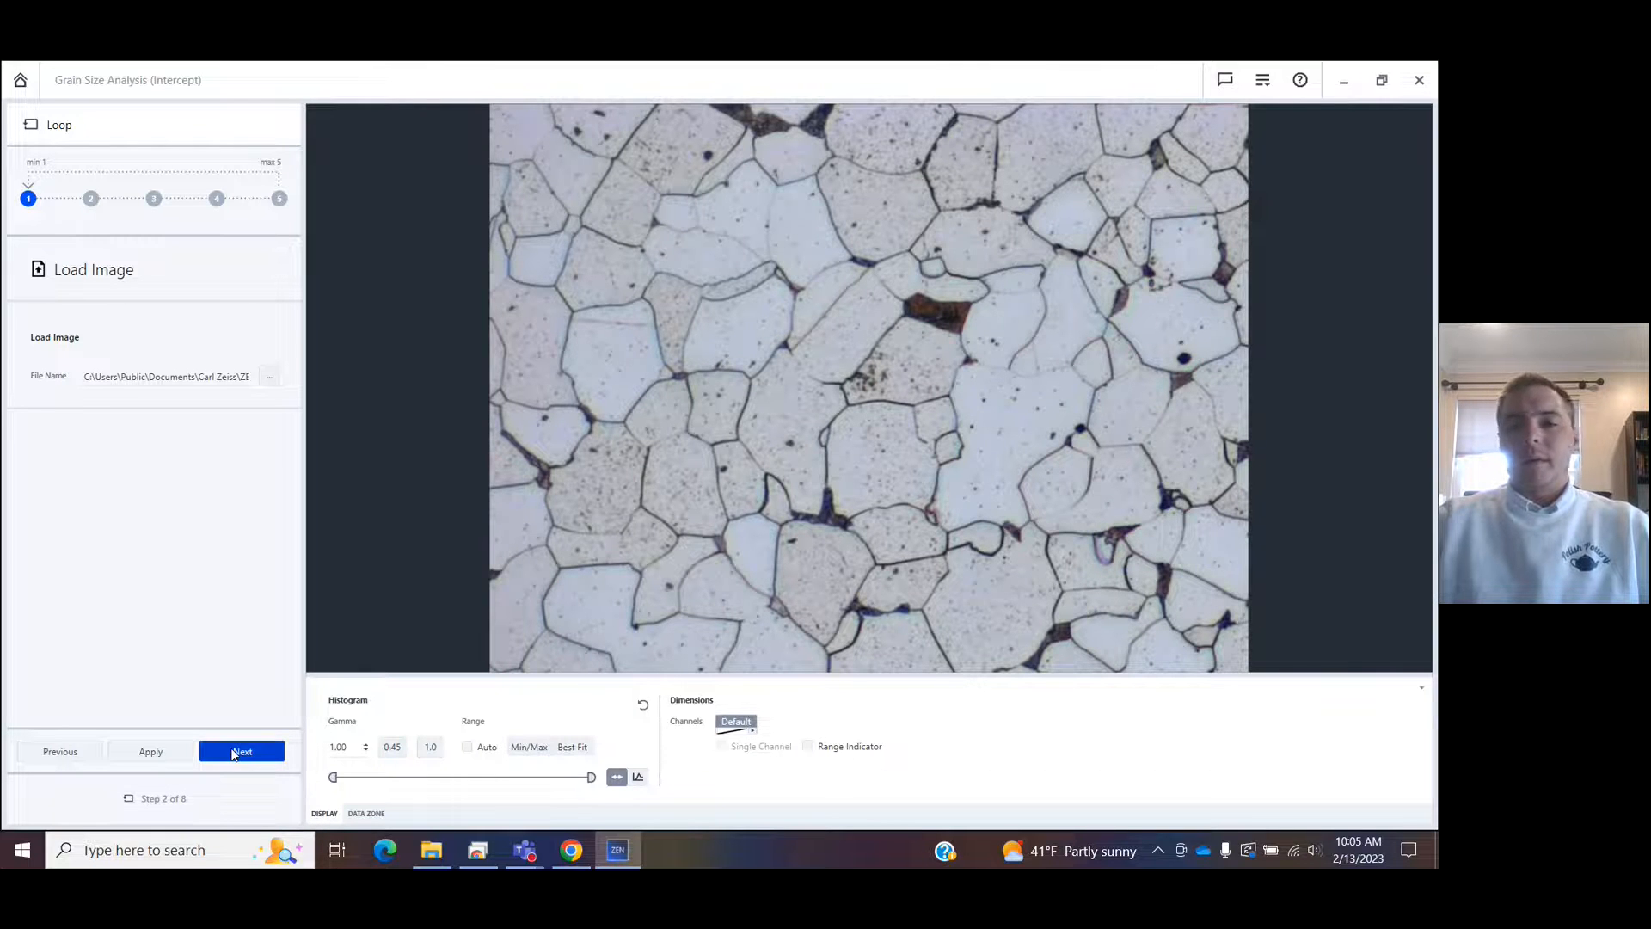
click(242, 752)
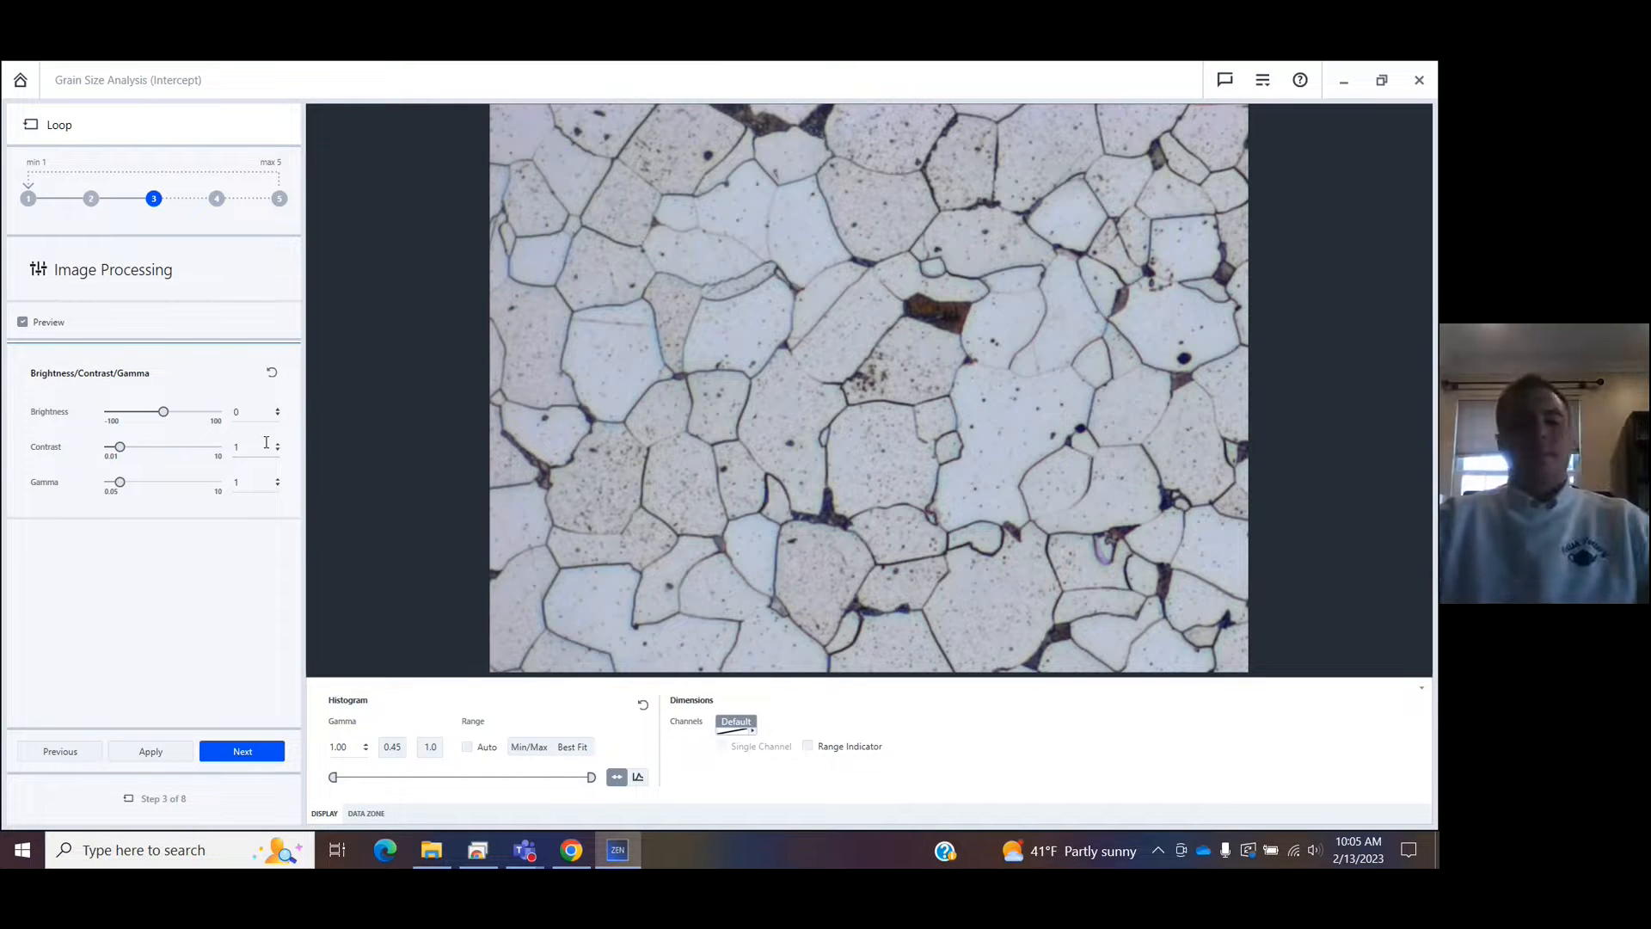
Raise Contrast to 1.4 and continue to Frame Setup.
text(1.4)
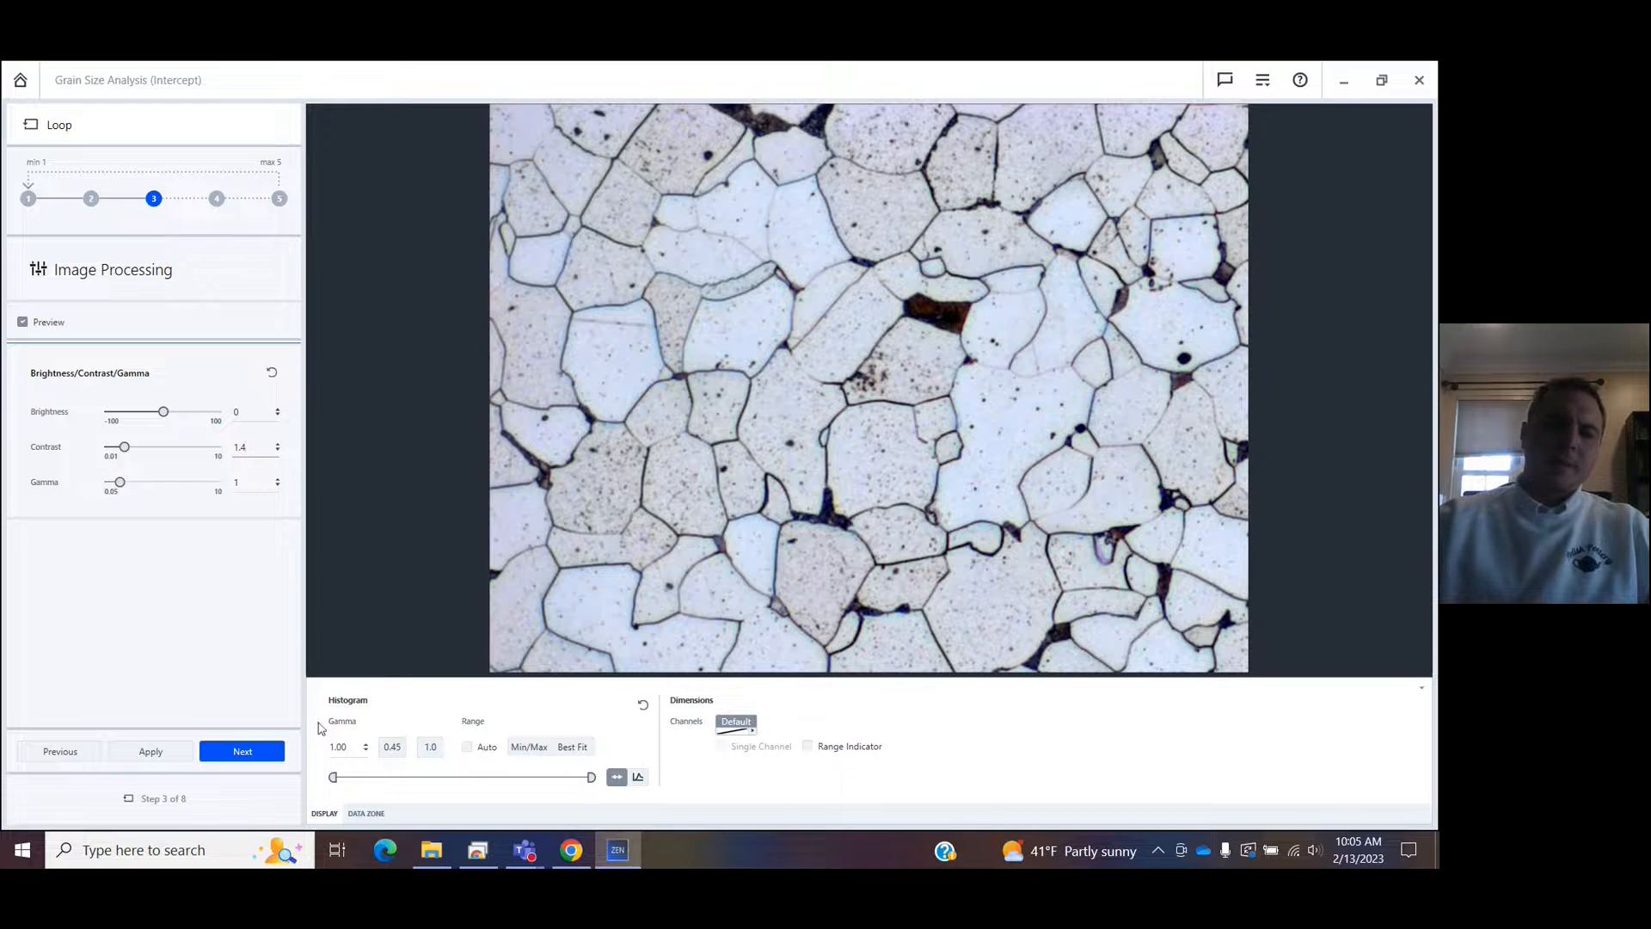
click(243, 752)
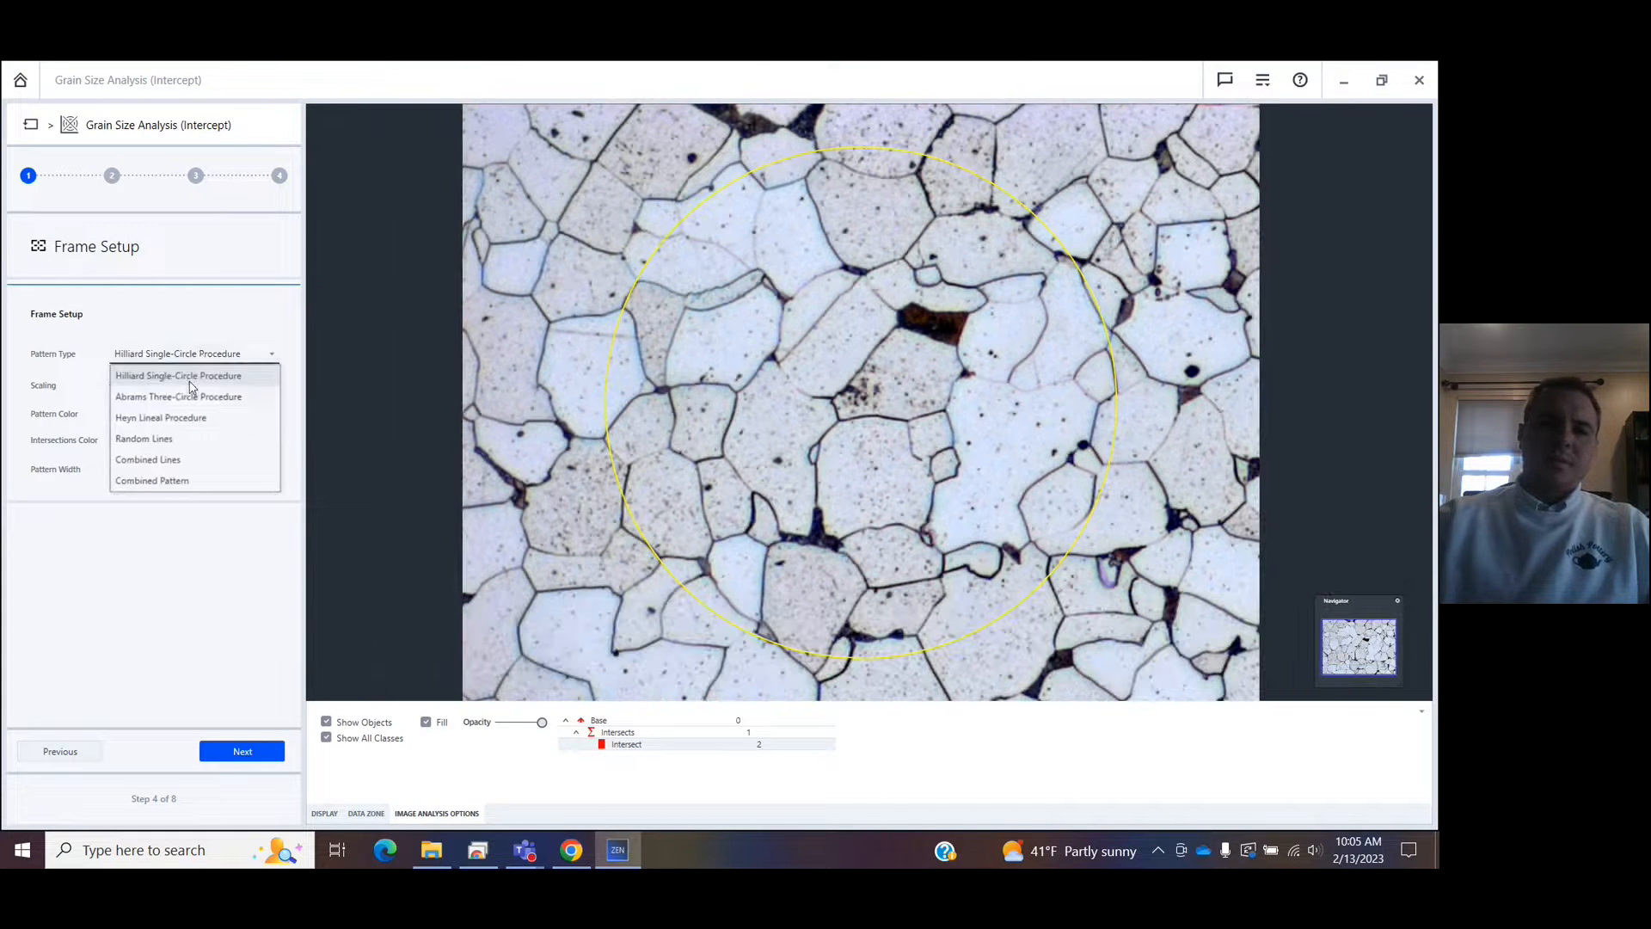
Set Pattern Type to Abrams Three-Circle Procedure and continue to segmentation.
click(177, 395)
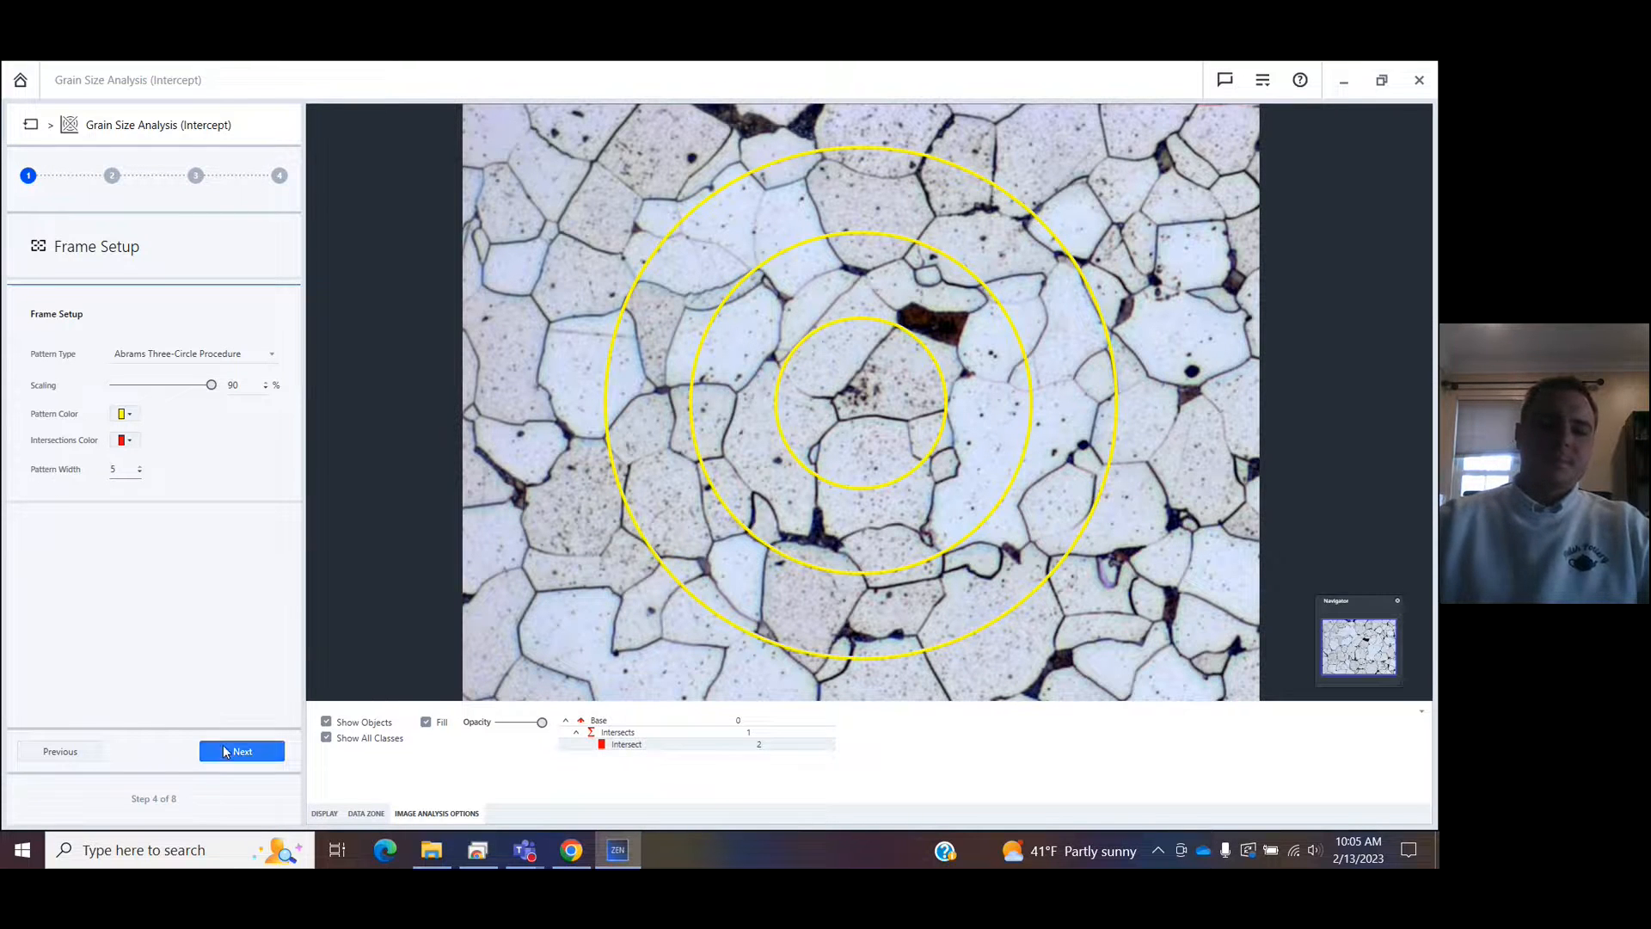
click(241, 752)
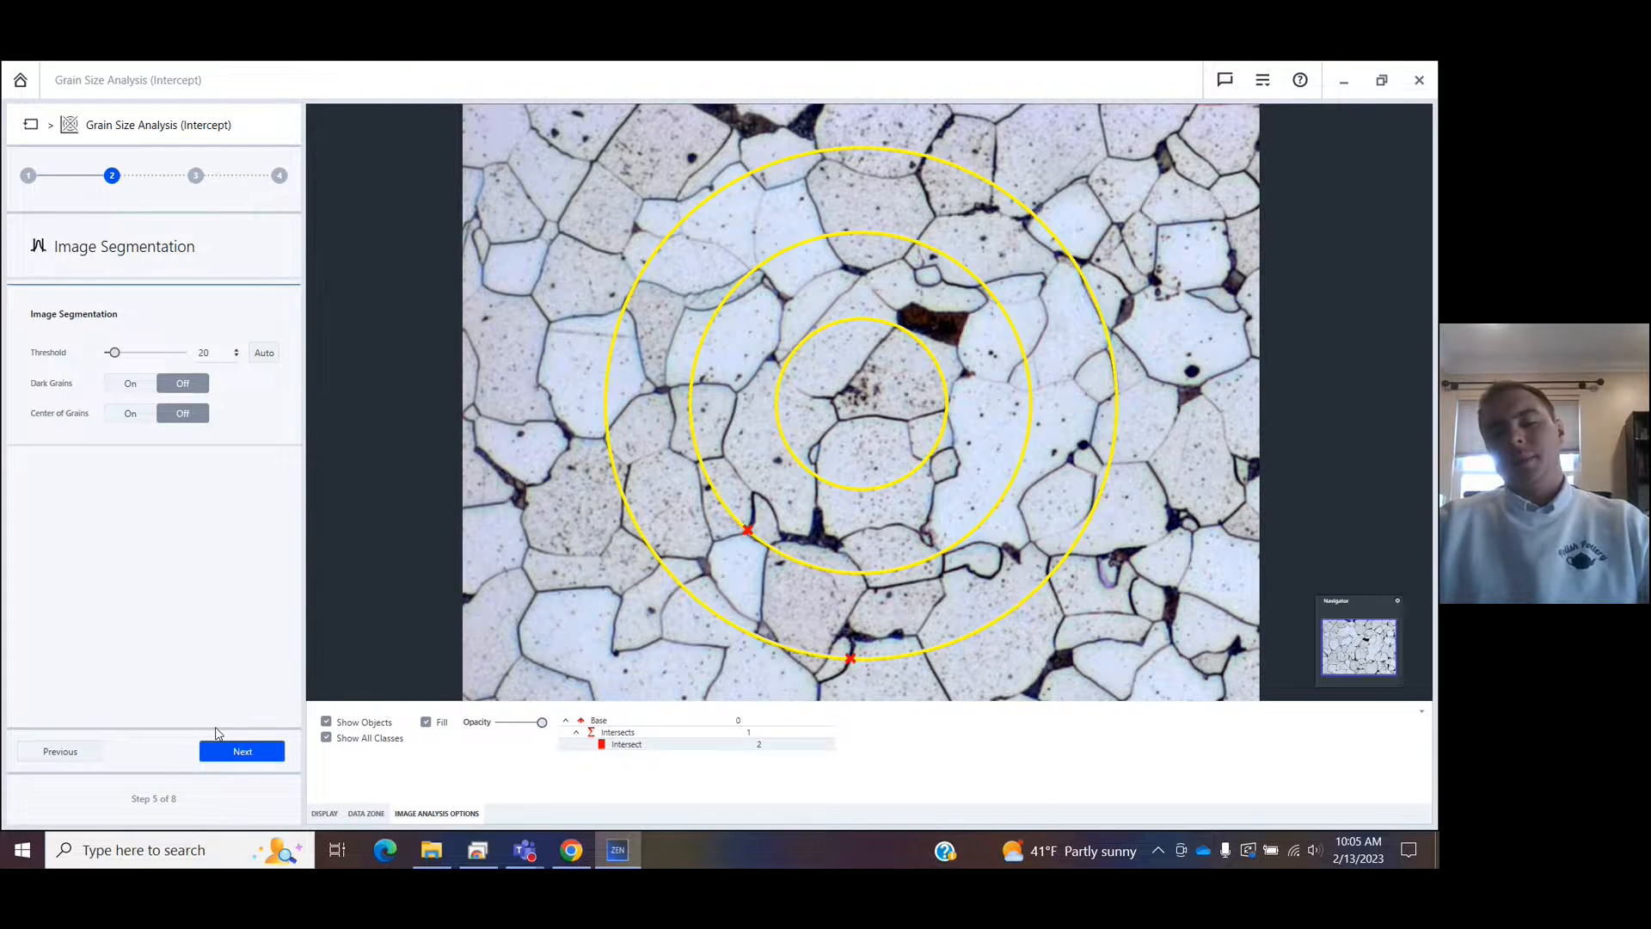
Drag the Threshold slider to about 103 so crossings are marked on all three circles.
drag(113, 351, 114, 351)
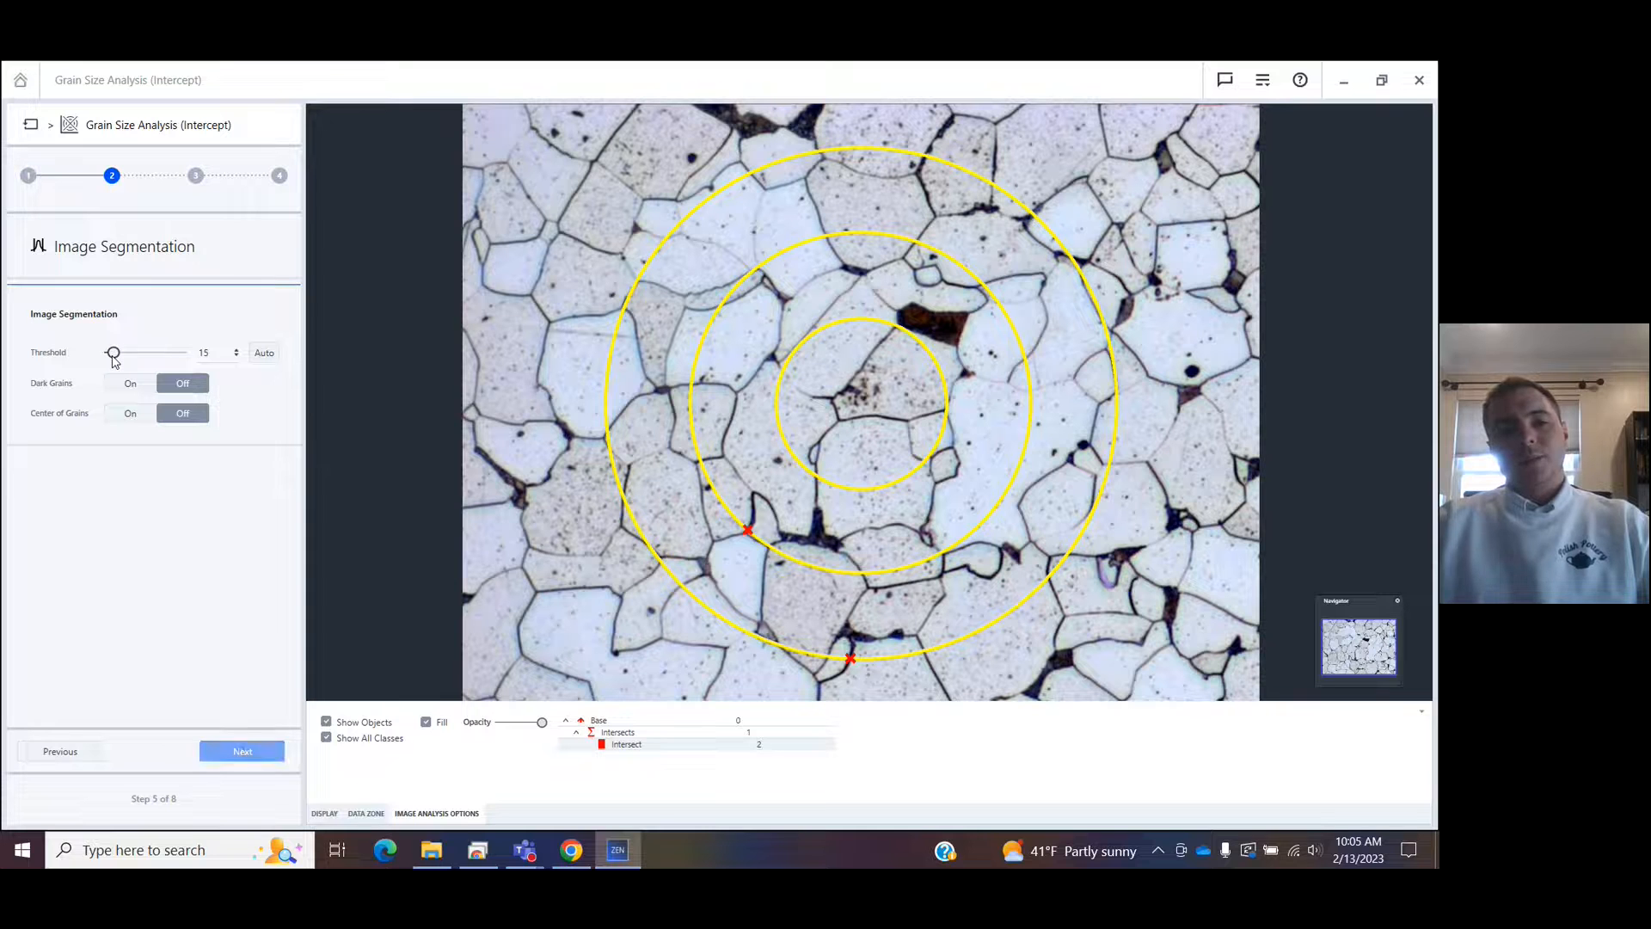
drag(114, 351, 161, 351)
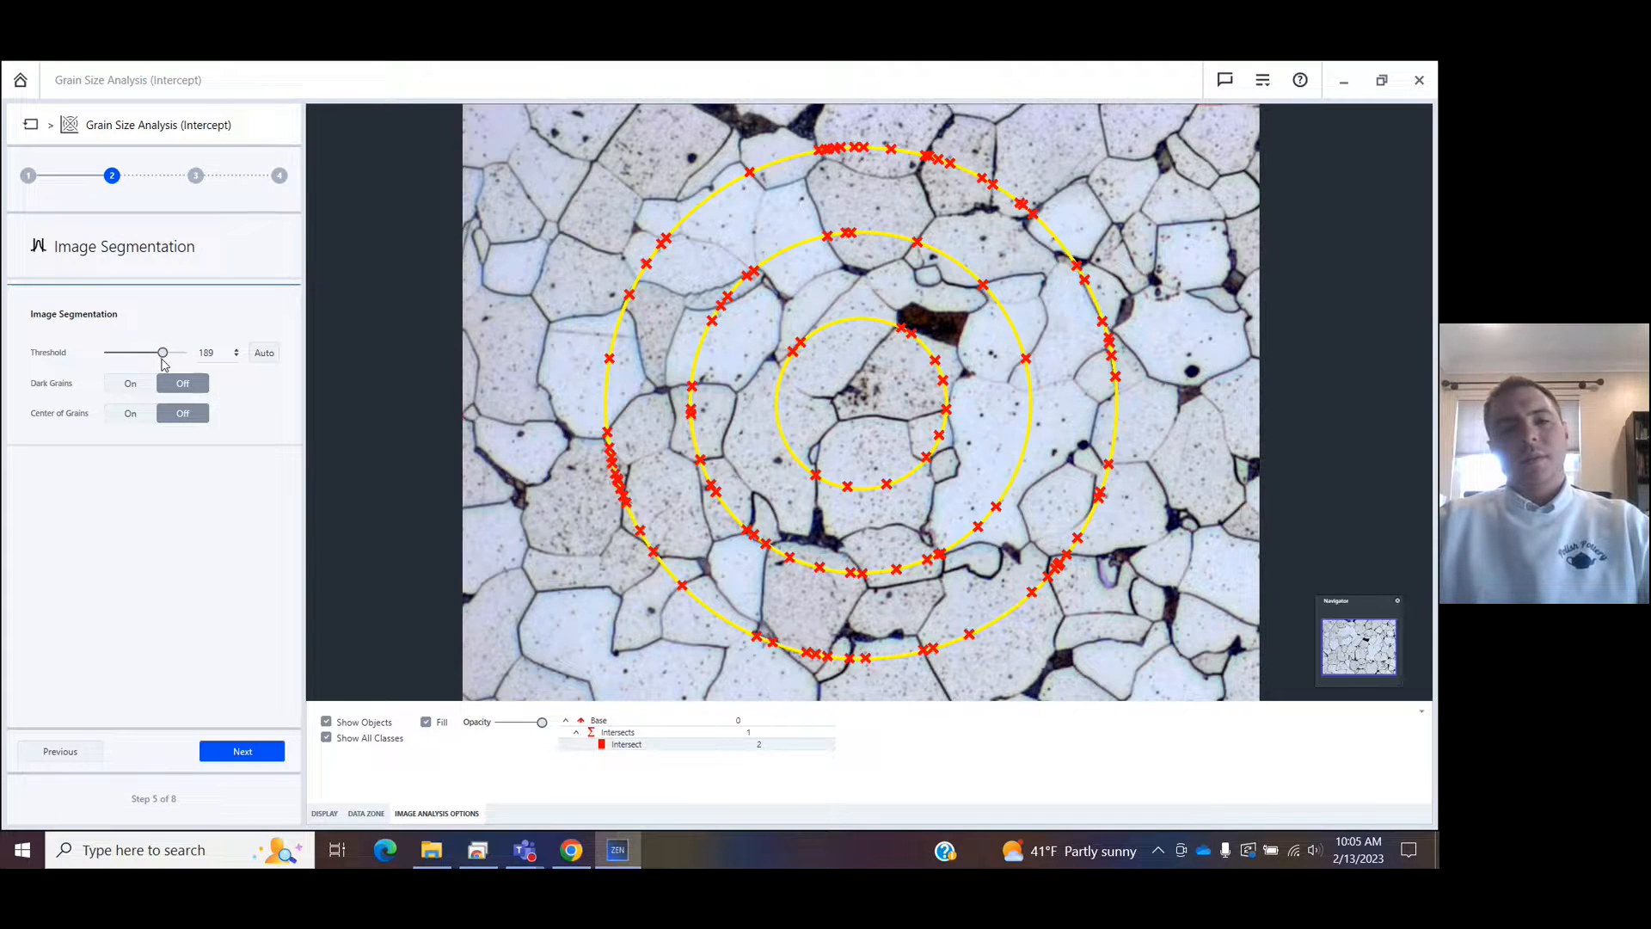
drag(162, 351, 143, 351)
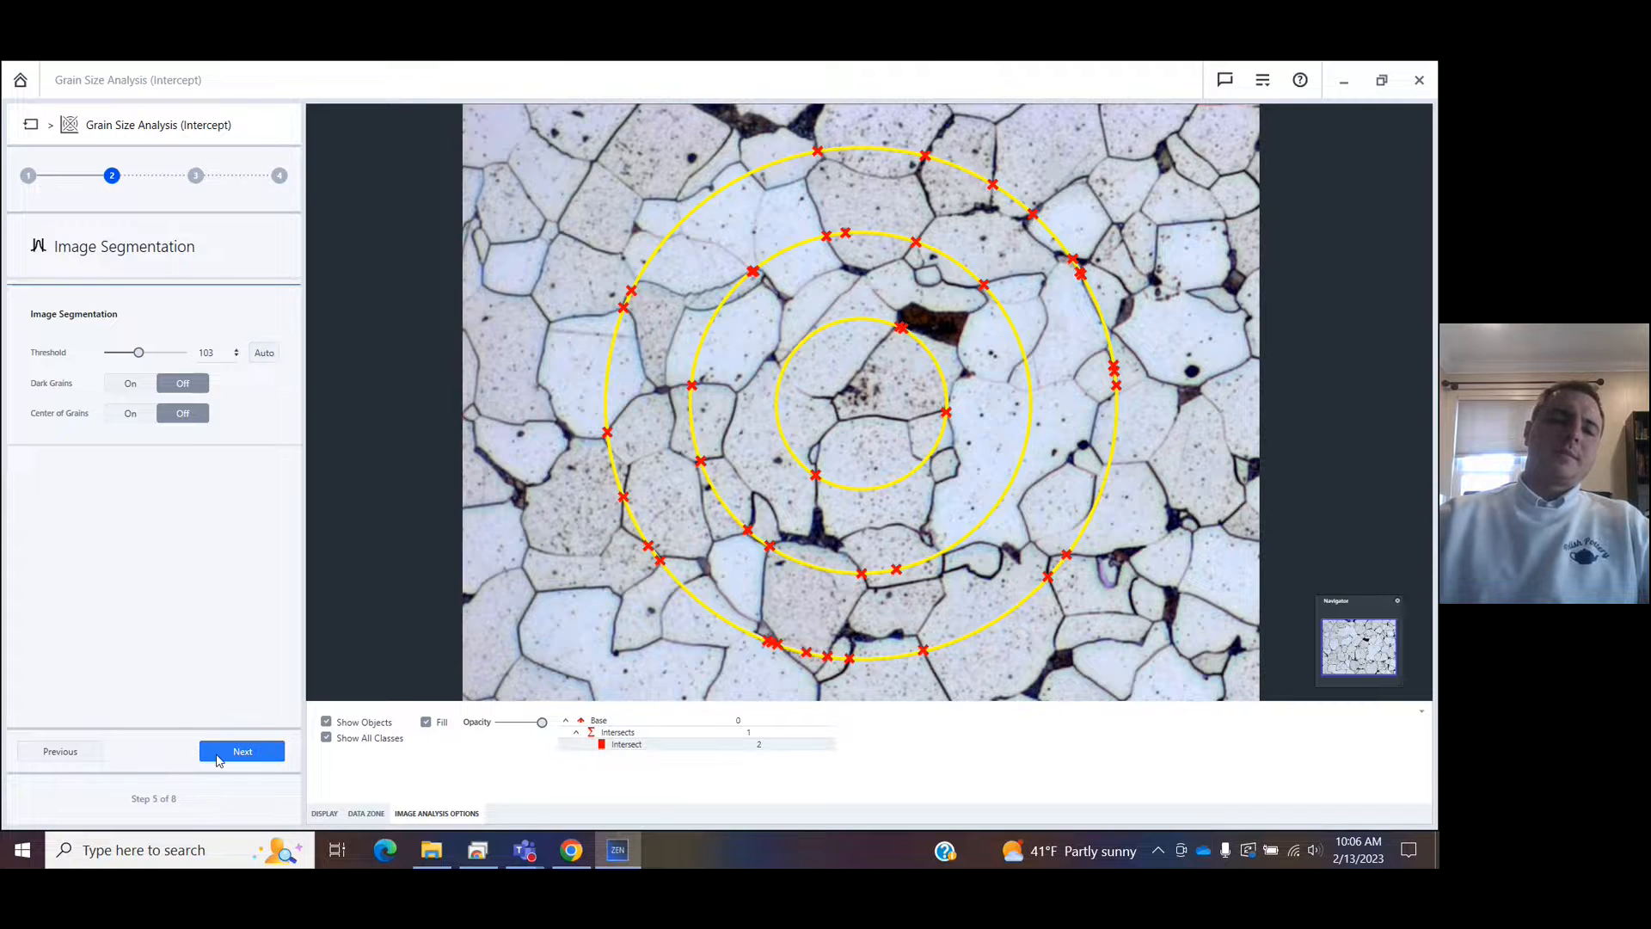
Add three missed boundary crossings, reaching 44 intersections and grain size 4.5, then generate the report.
click(243, 751)
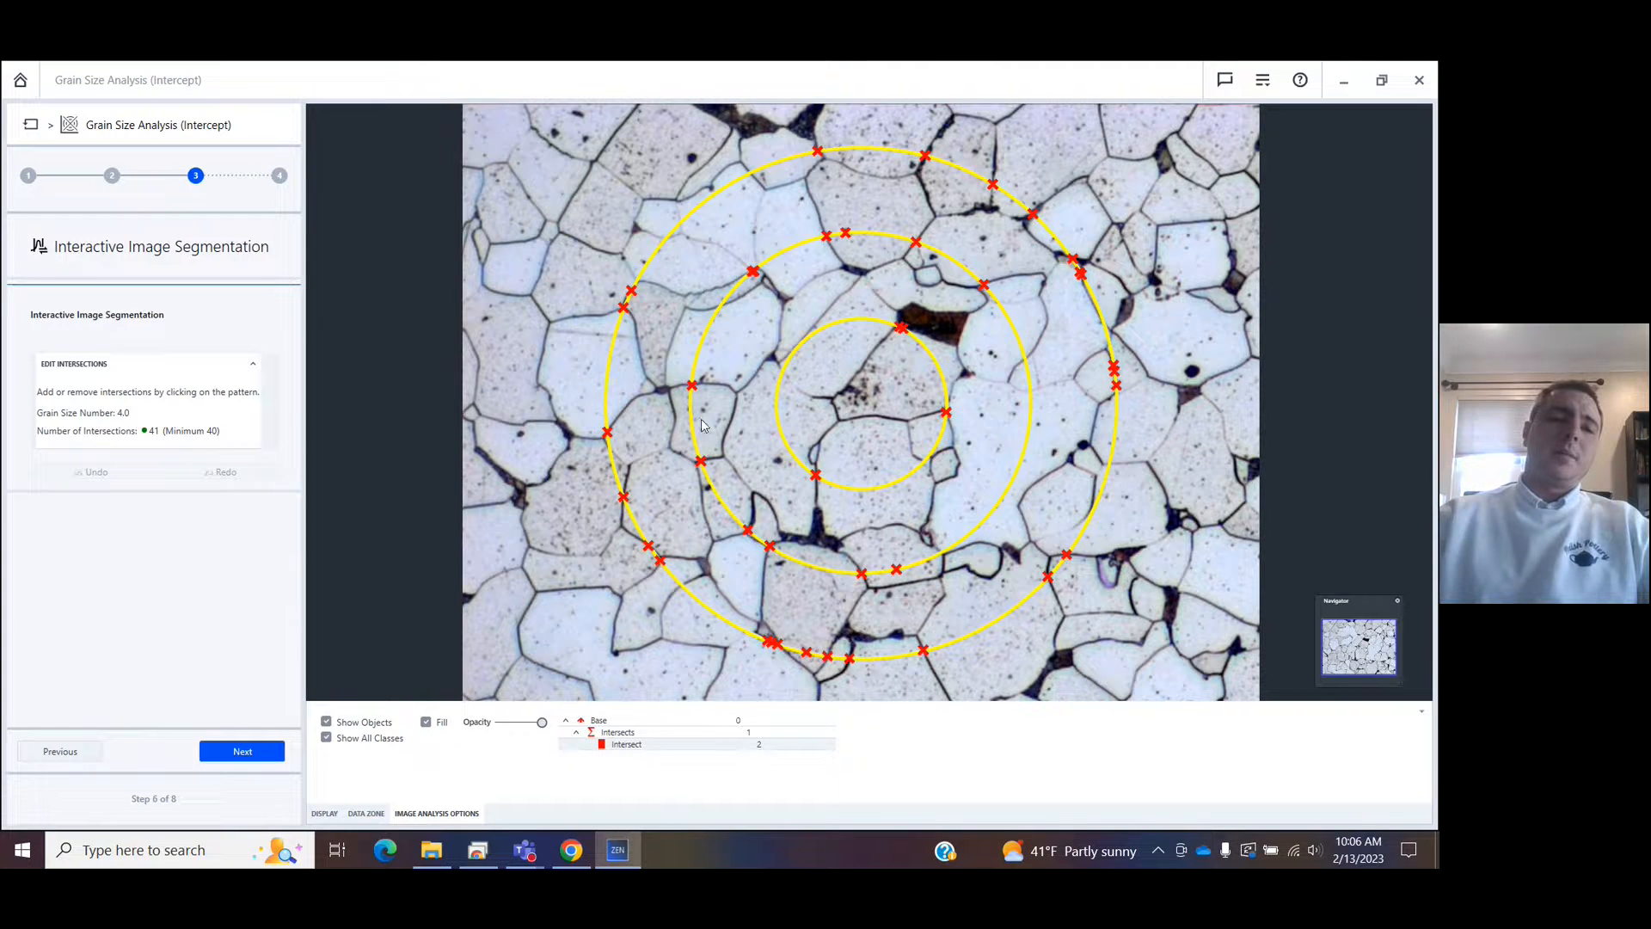
mouse_move(808, 382)
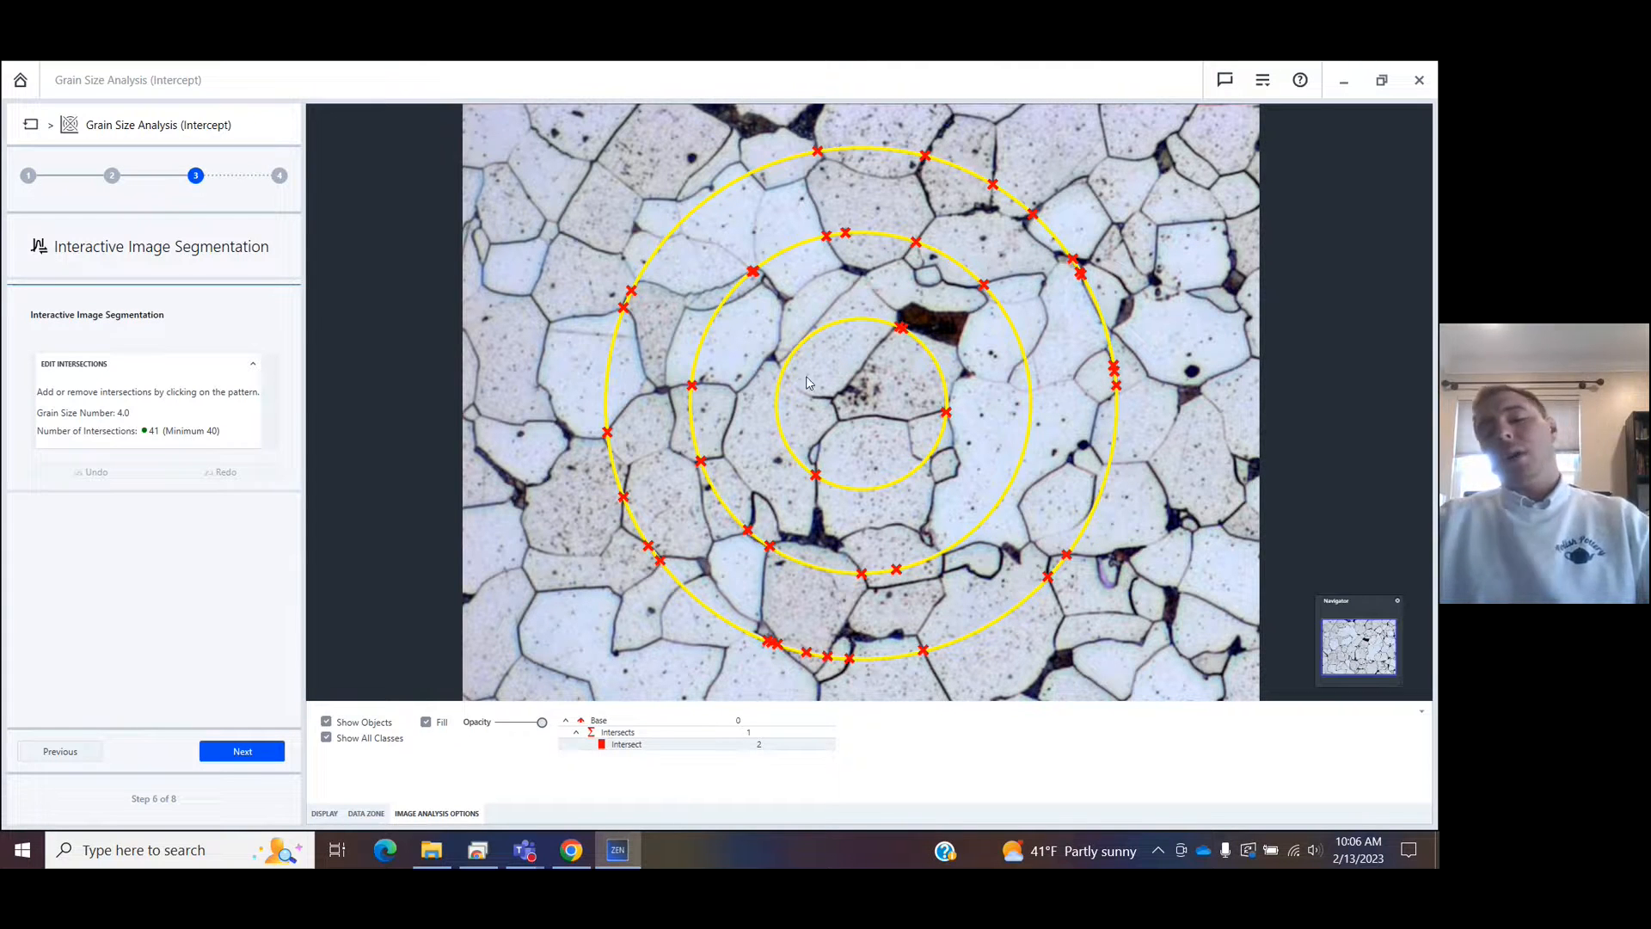
mouse_move(1001, 382)
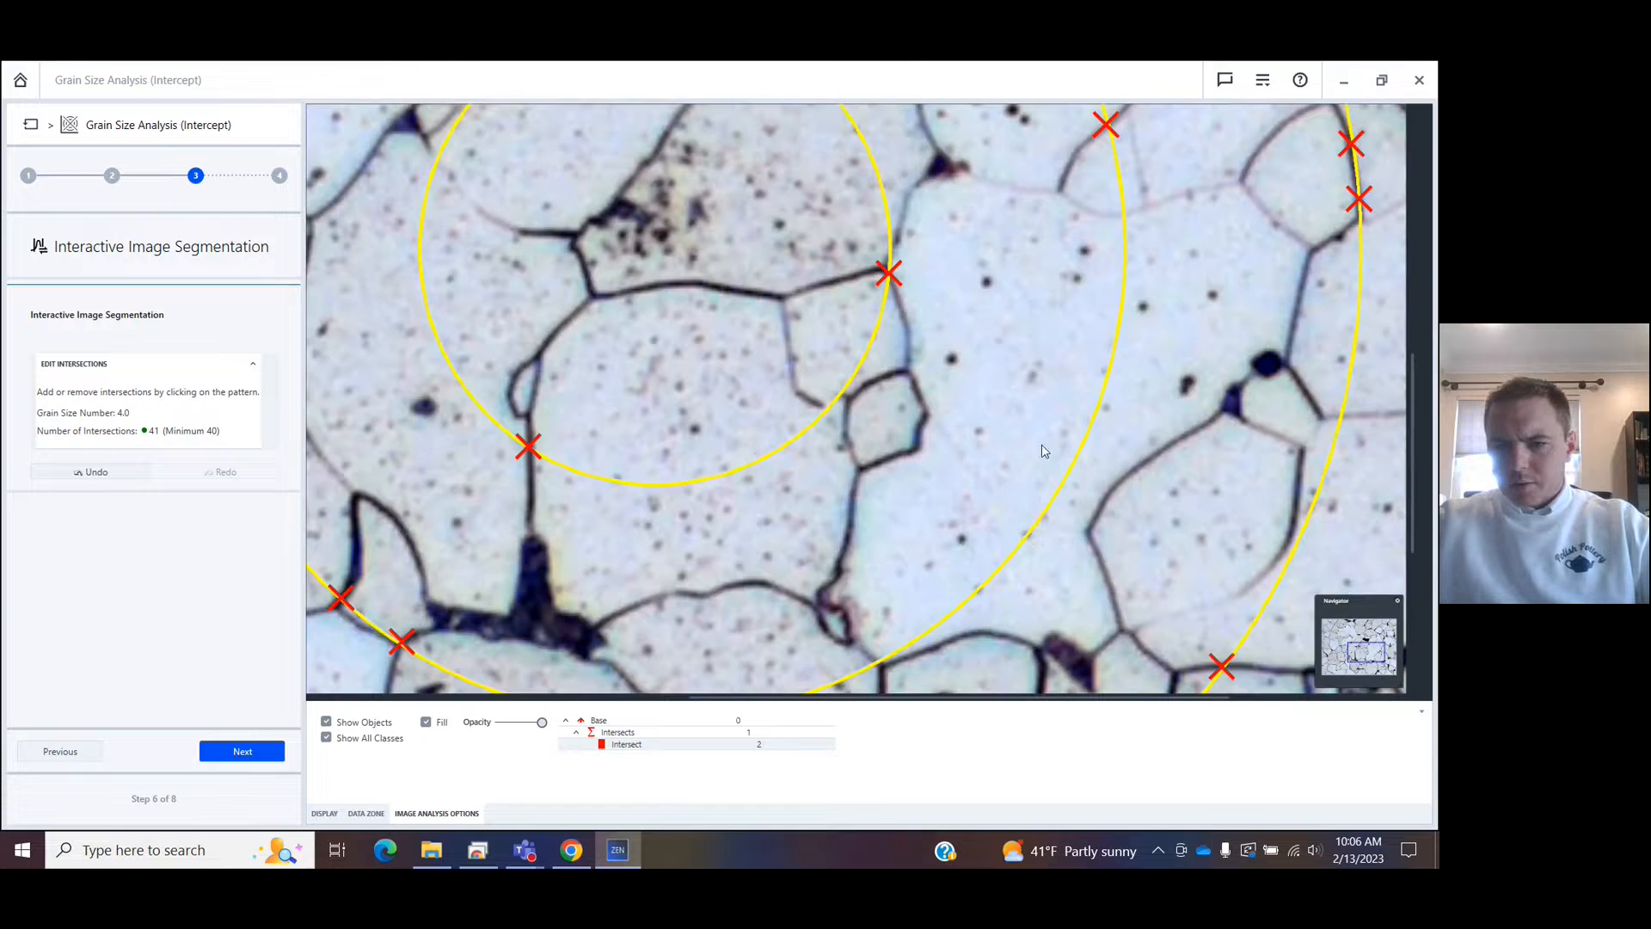
click(1340, 414)
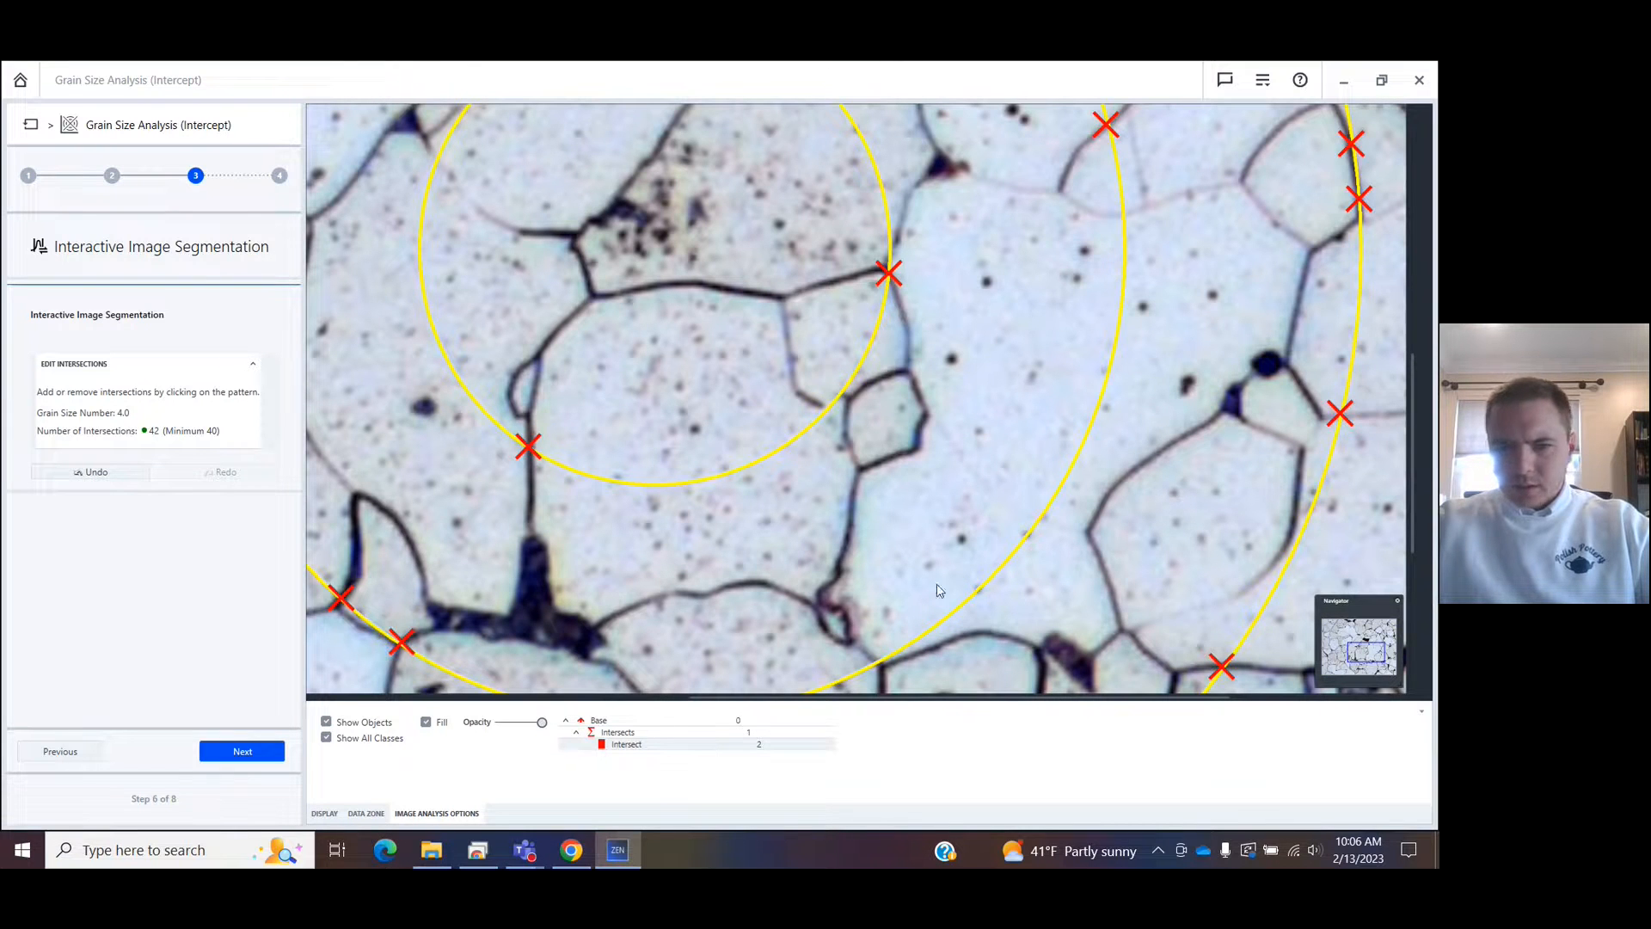
click(836, 396)
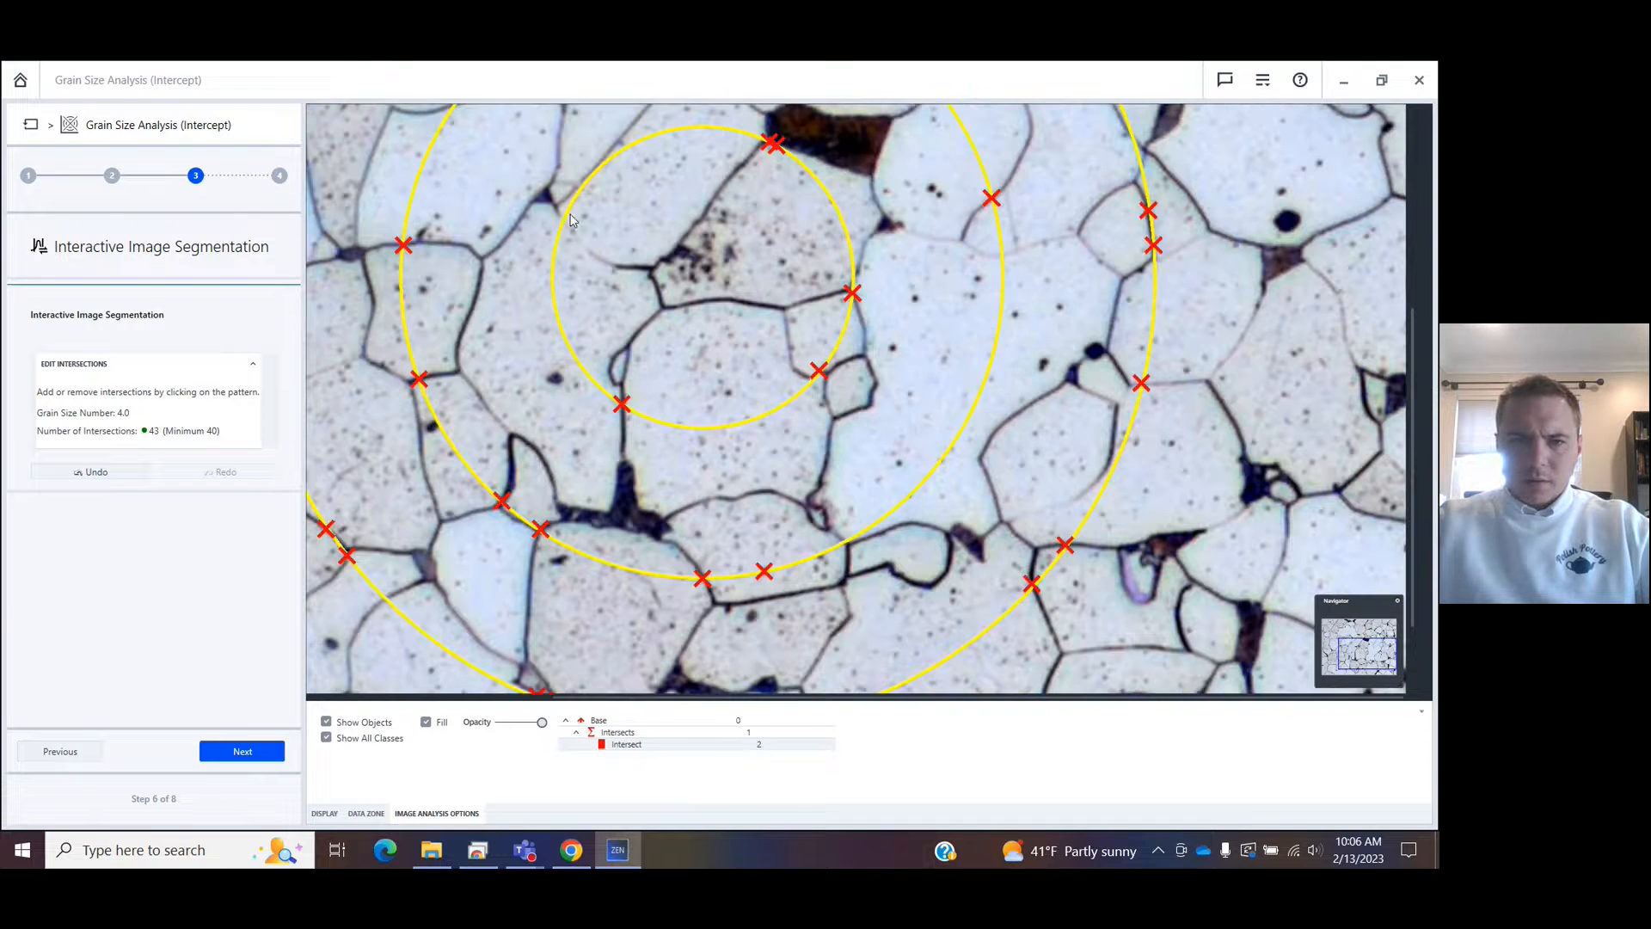
click(565, 218)
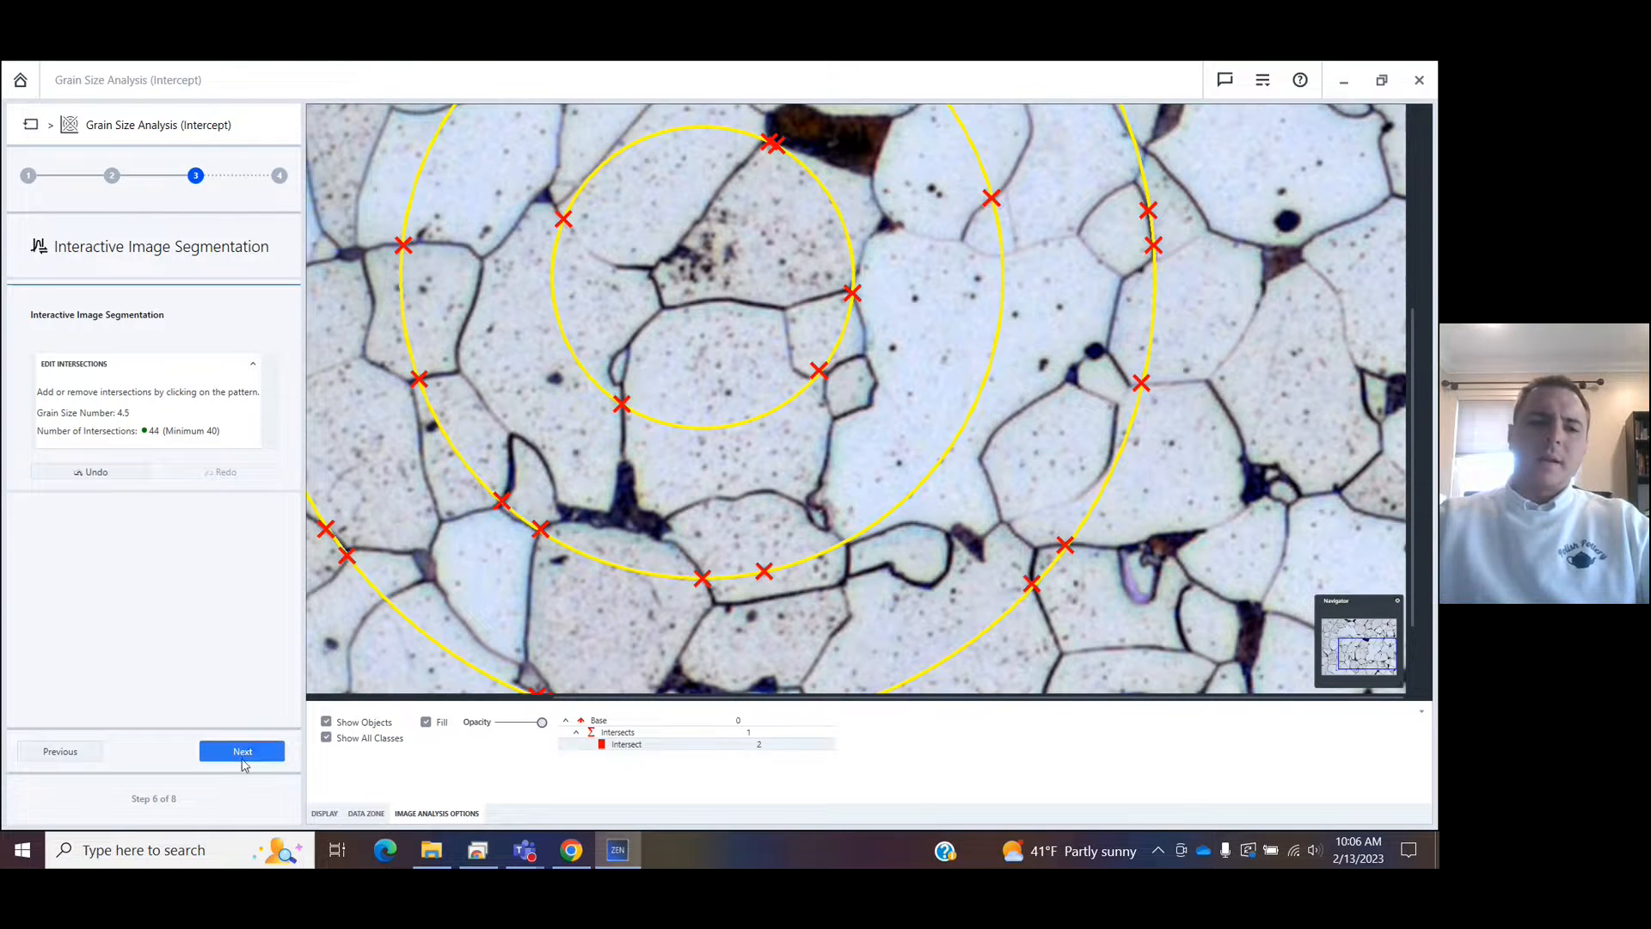
click(243, 752)
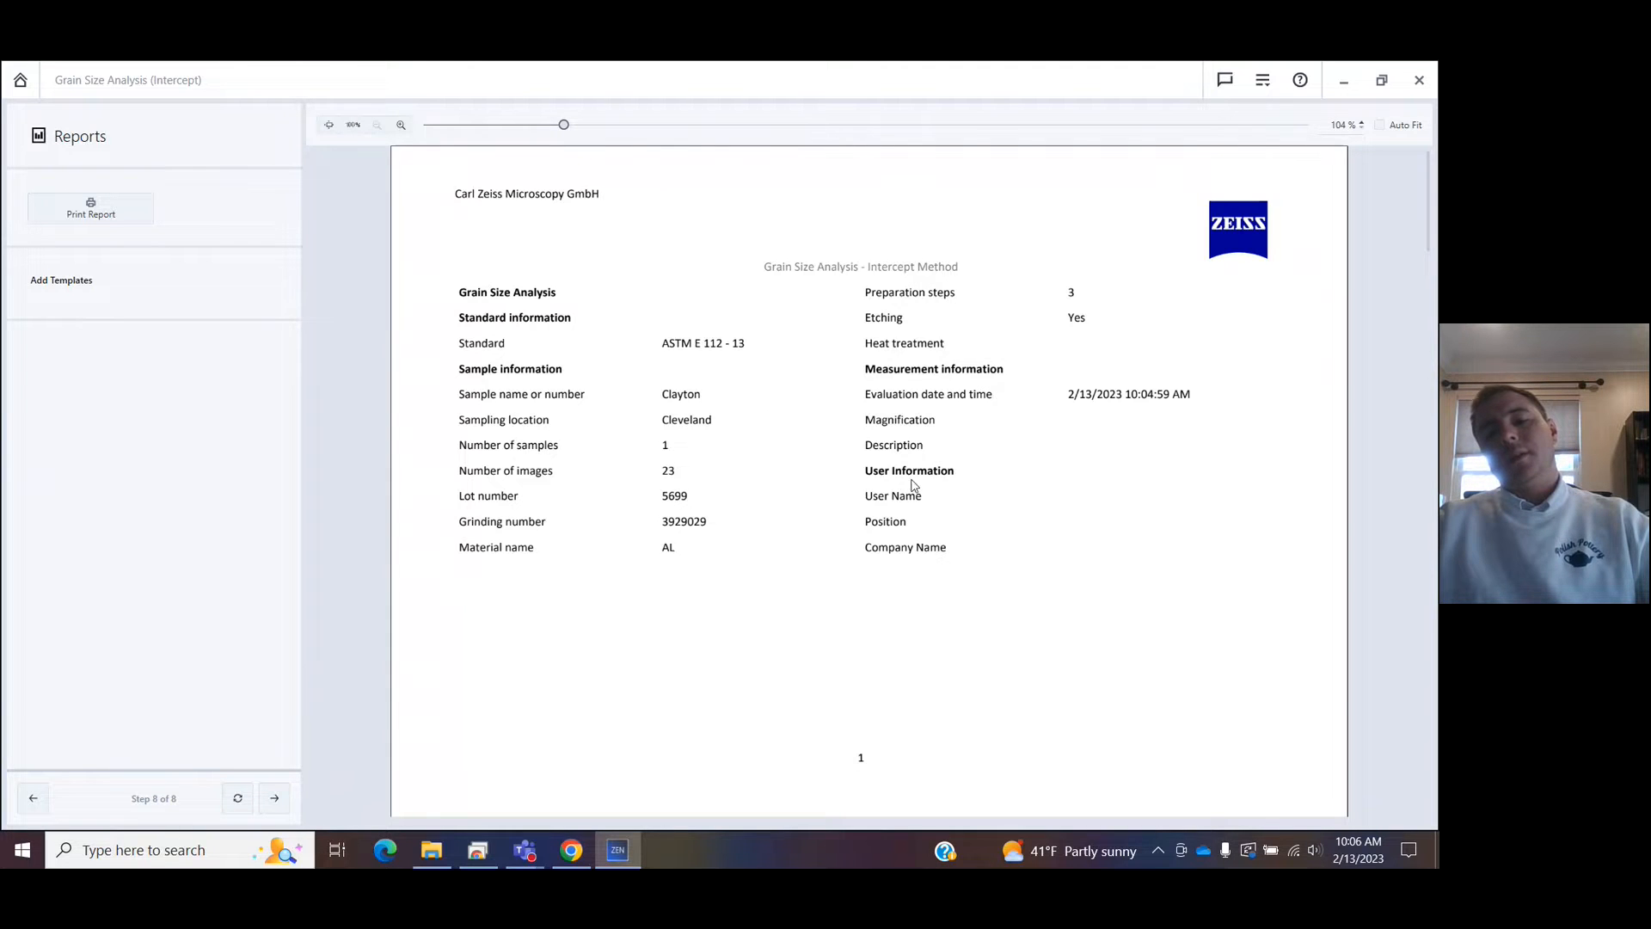
scroll(down, 3)
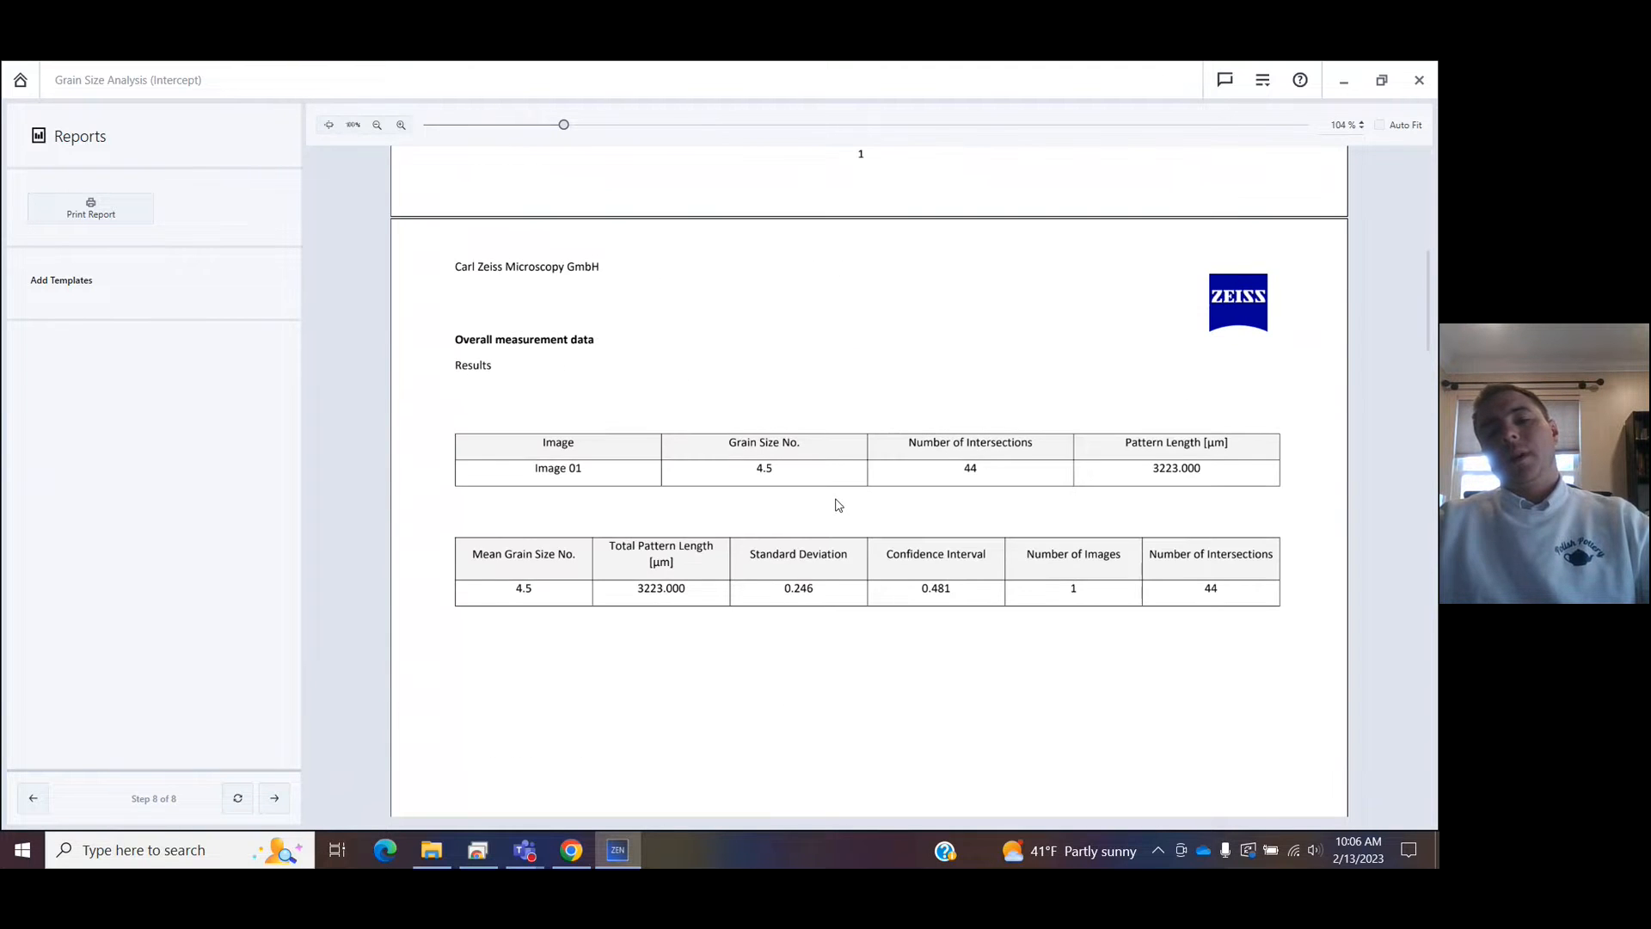
scroll(down, 3)
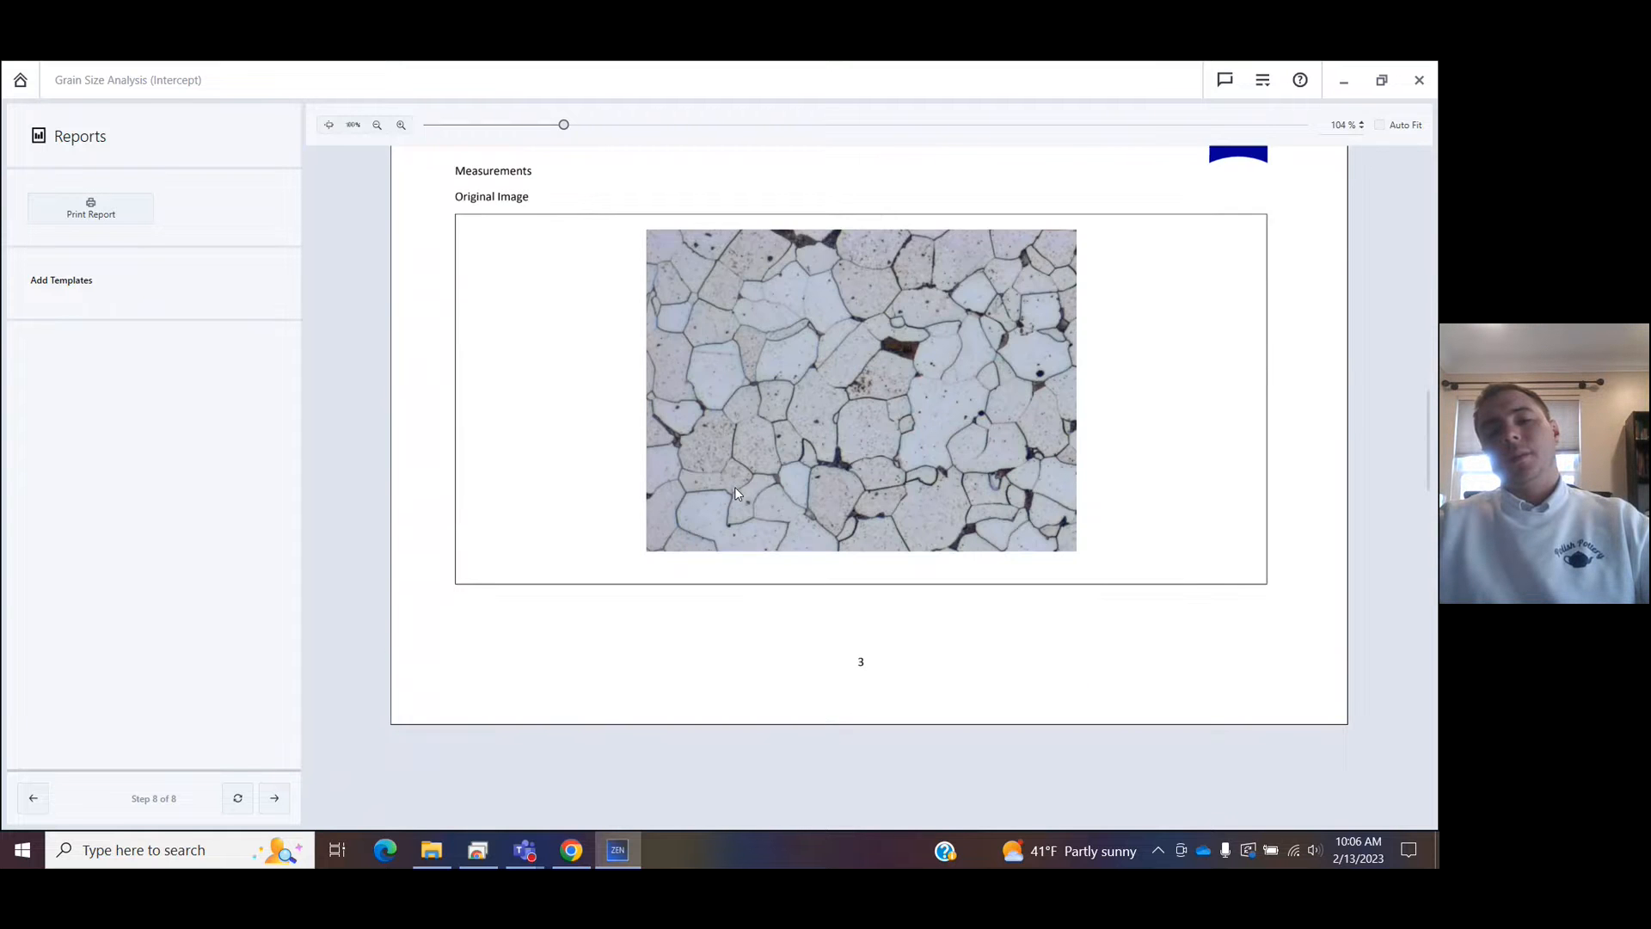
scroll(down, 3)
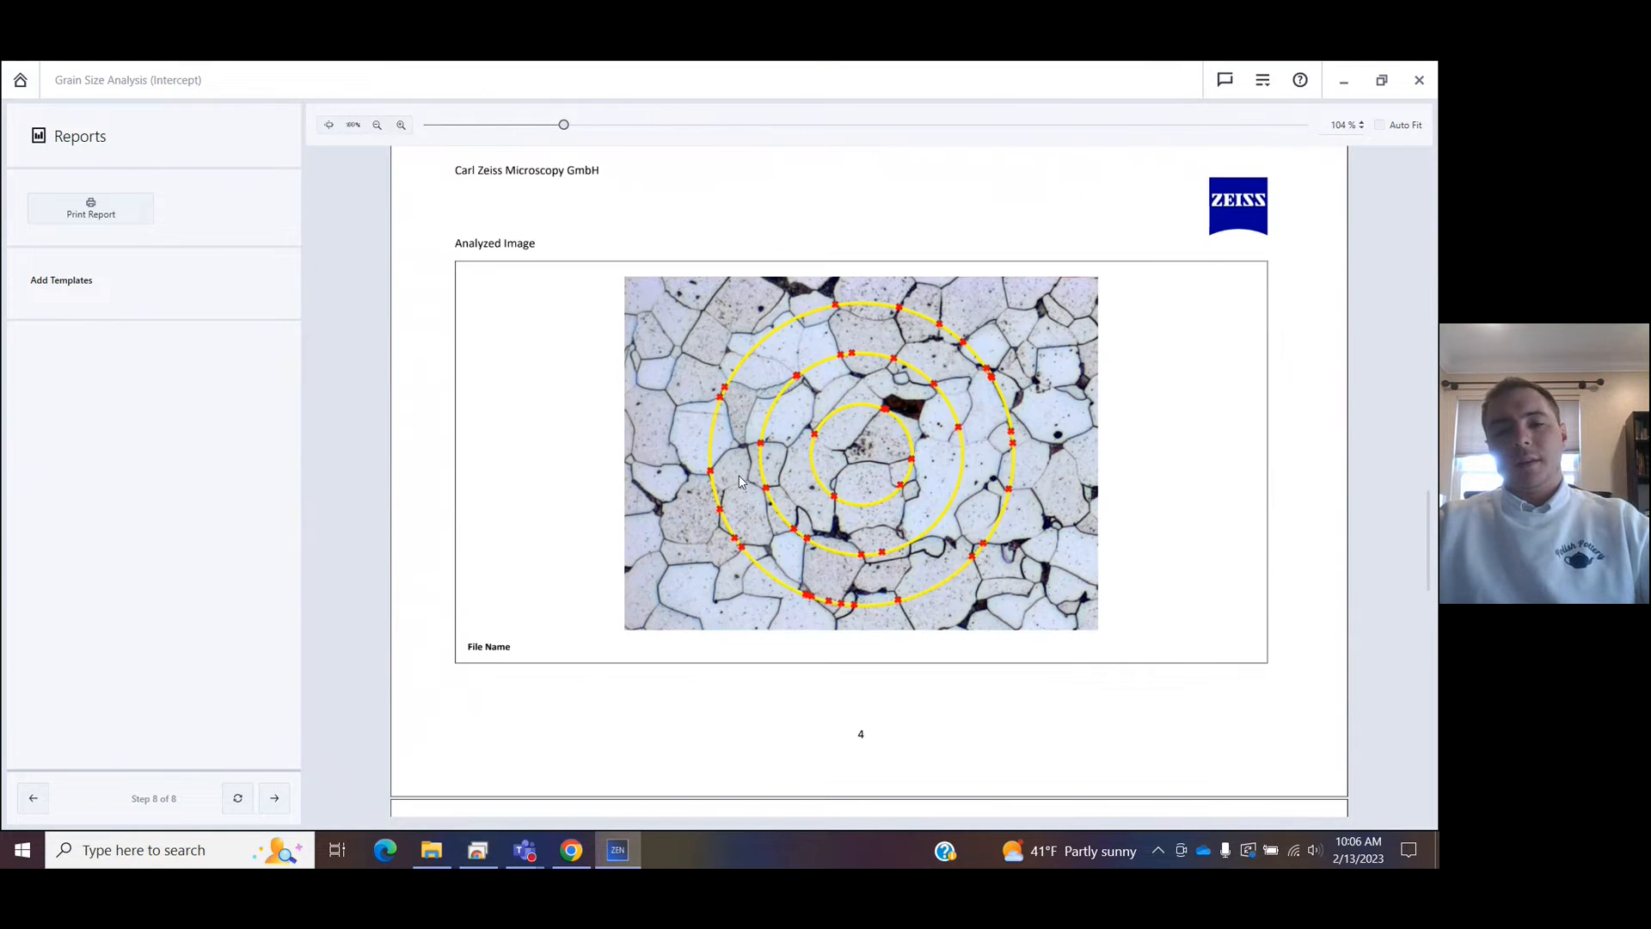
scroll(down, 3)
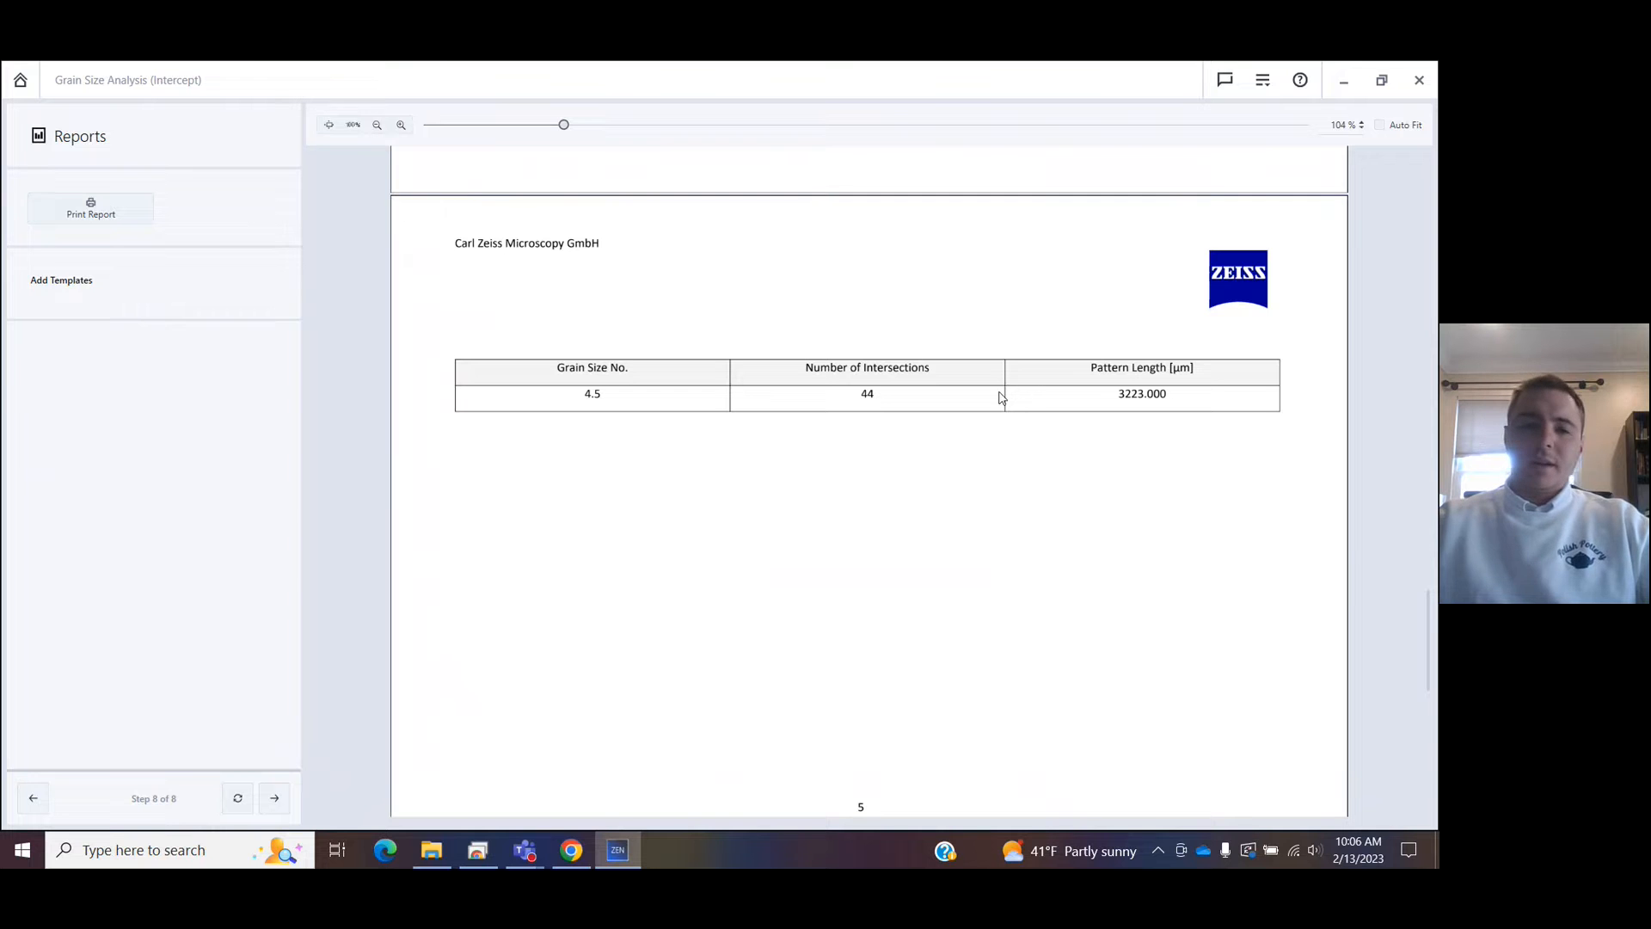